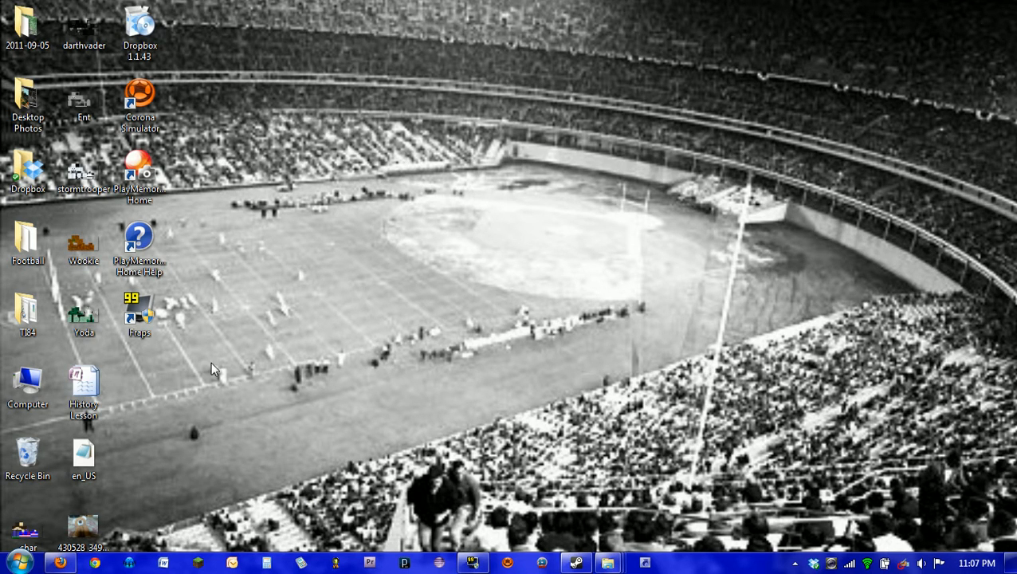
pyautogui.moveTo(648, 365)
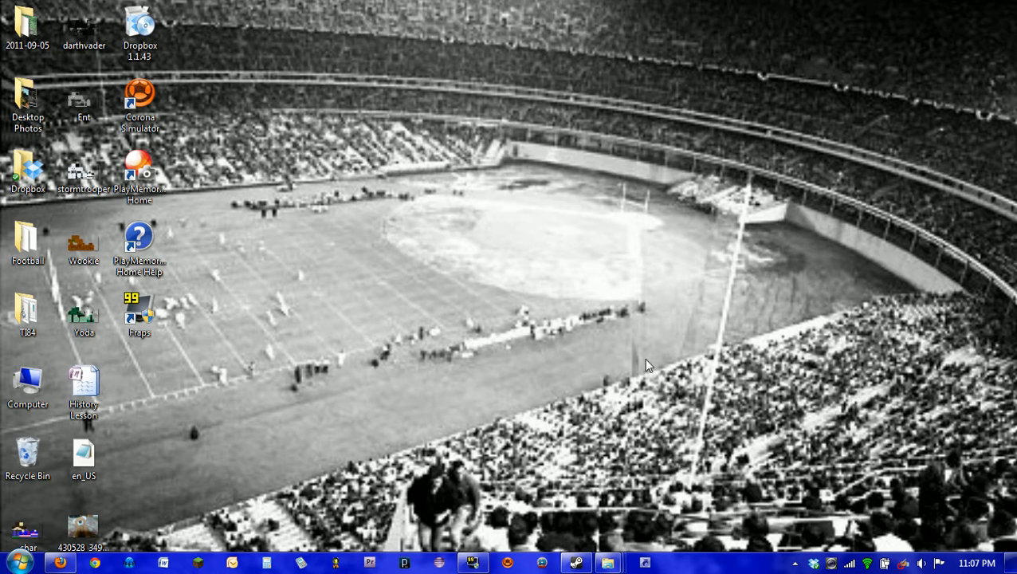
pyautogui.moveTo(689, 339)
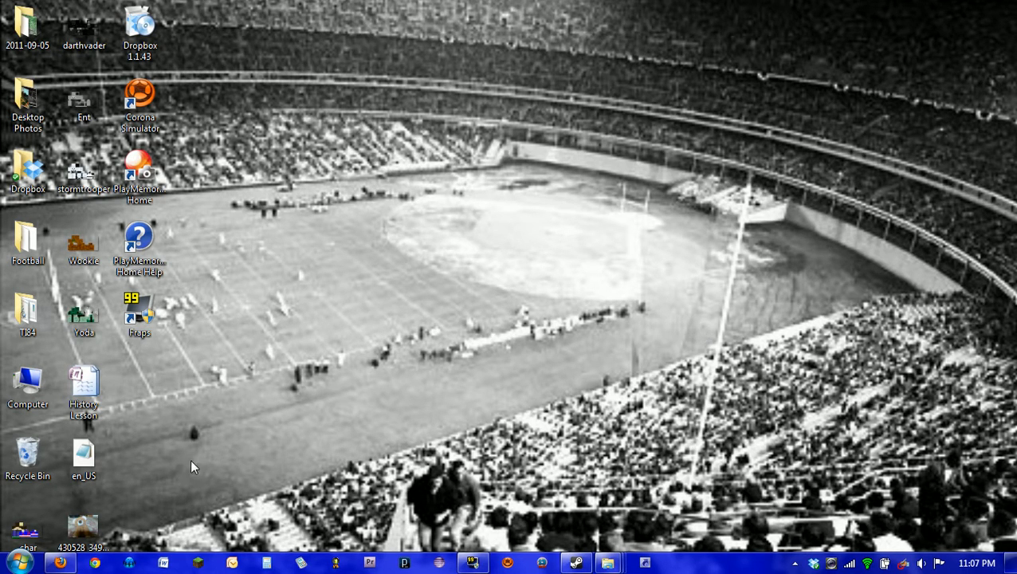
pyautogui.moveTo(63, 560)
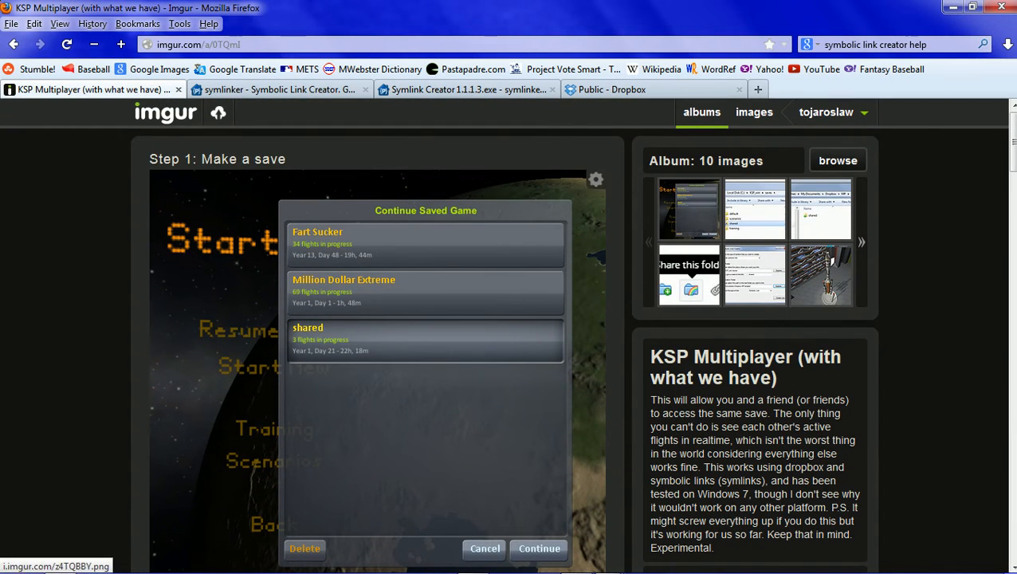
pyautogui.moveTo(306, 261)
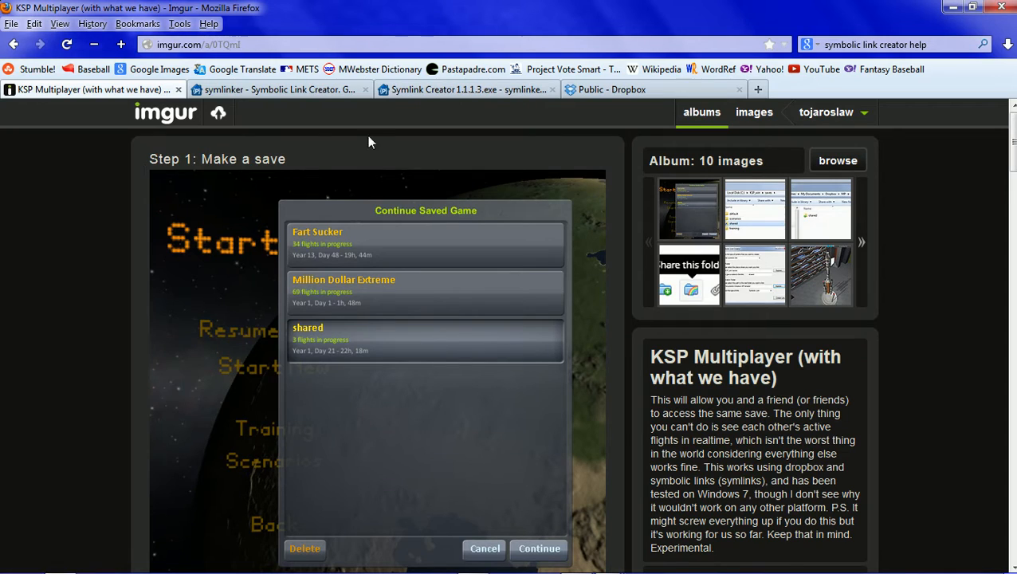
pyautogui.moveTo(429, 303)
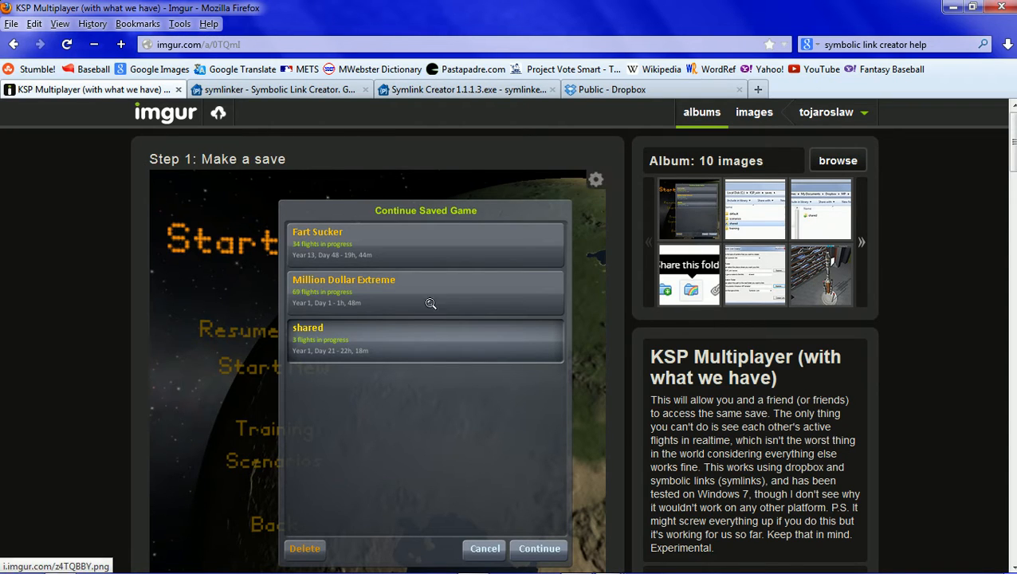
pyautogui.moveTo(405, 378)
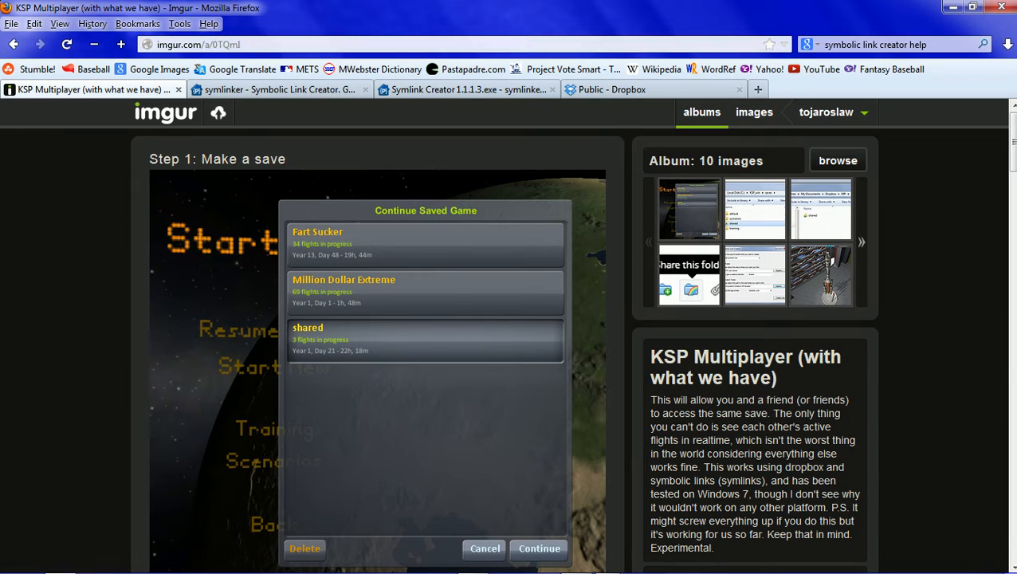
pyautogui.moveTo(562, 287)
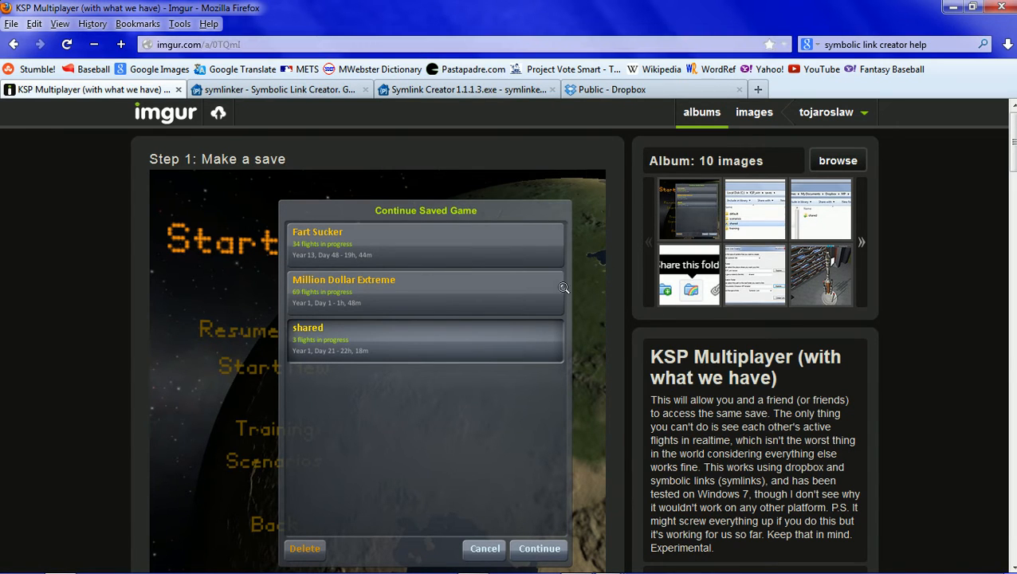
# Scroll through the Imgur guide's Step 1 image showing the 'shared' saved game and its caption
pyautogui.scroll(-3)
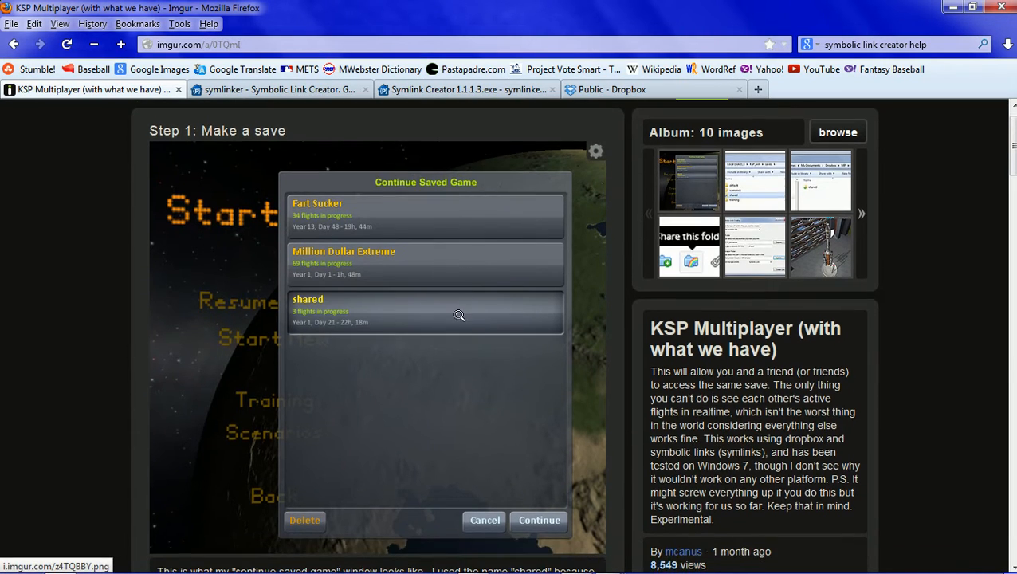
pyautogui.moveTo(335, 341)
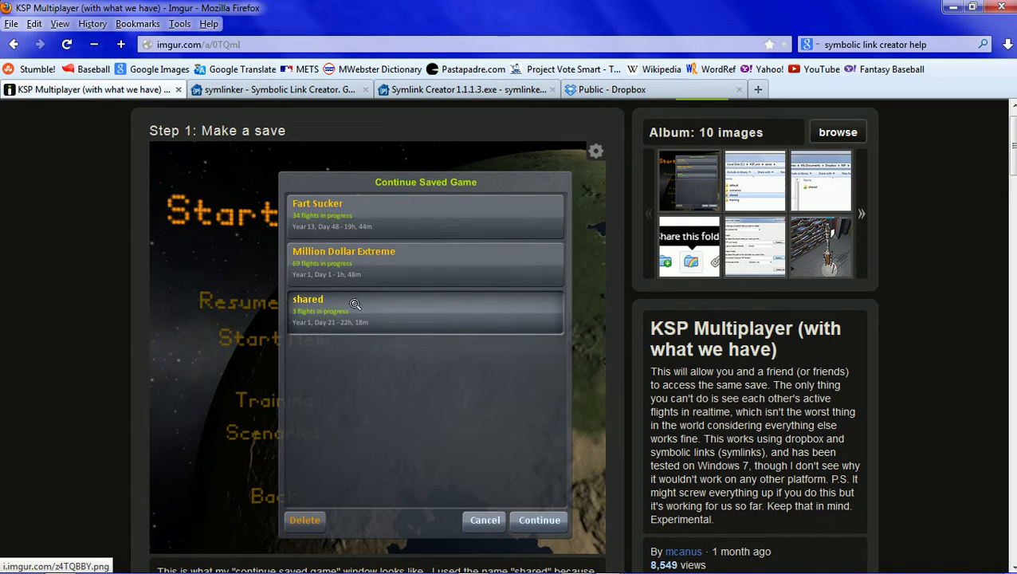
pyautogui.scroll(-3)
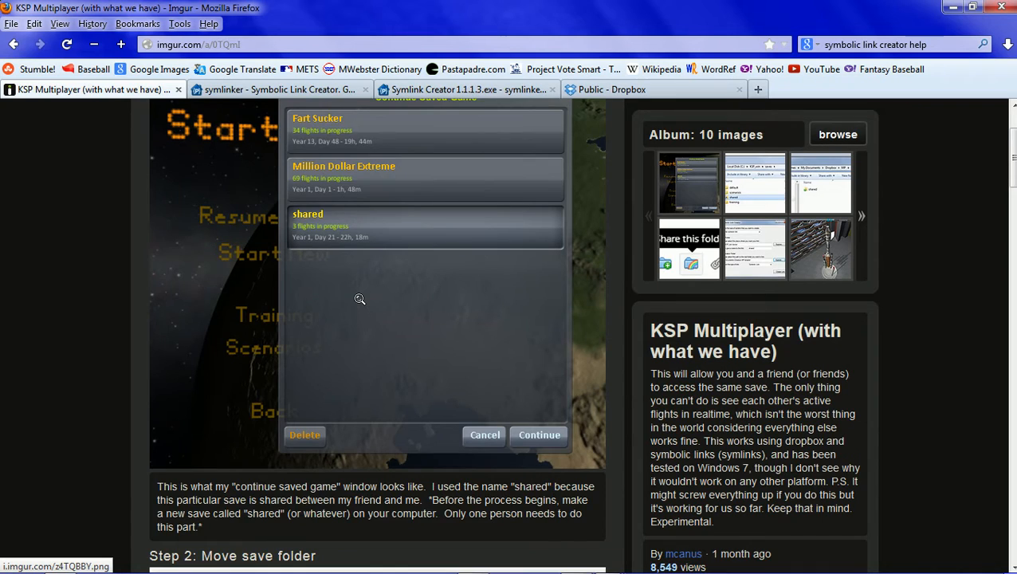
pyautogui.scroll(3)
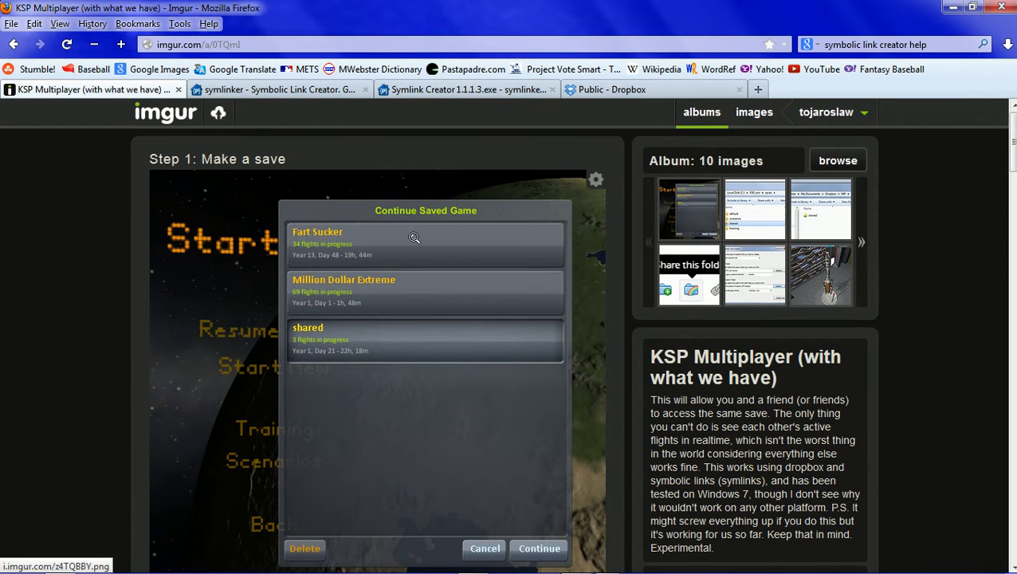
pyautogui.moveTo(378, 294)
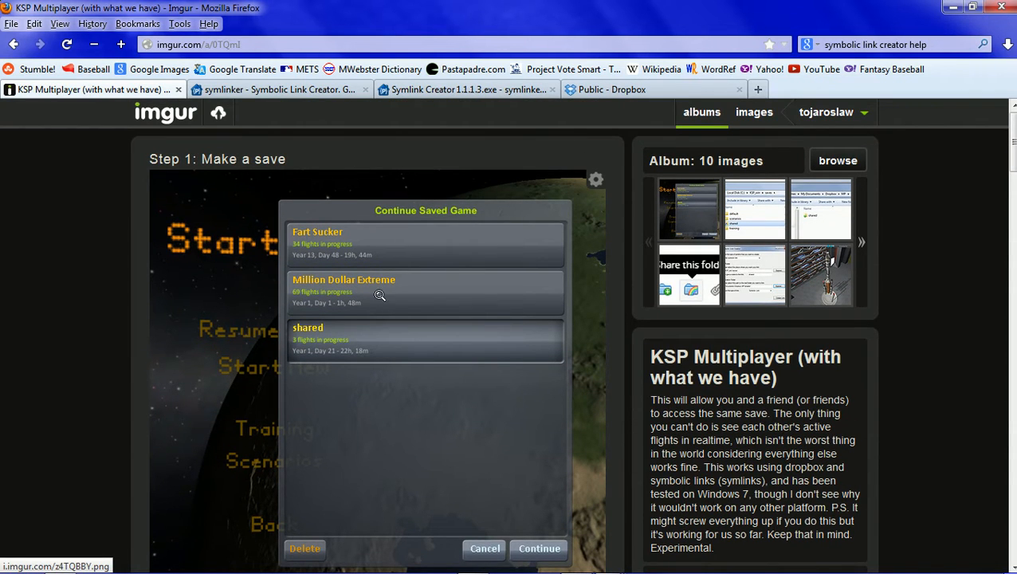
pyautogui.moveTo(434, 416)
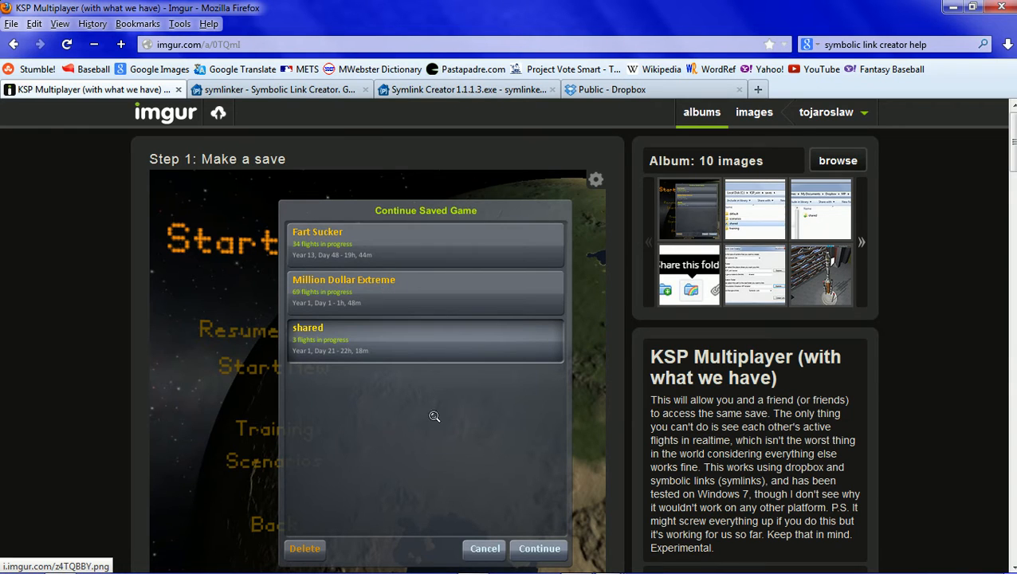
pyautogui.scroll(-3)
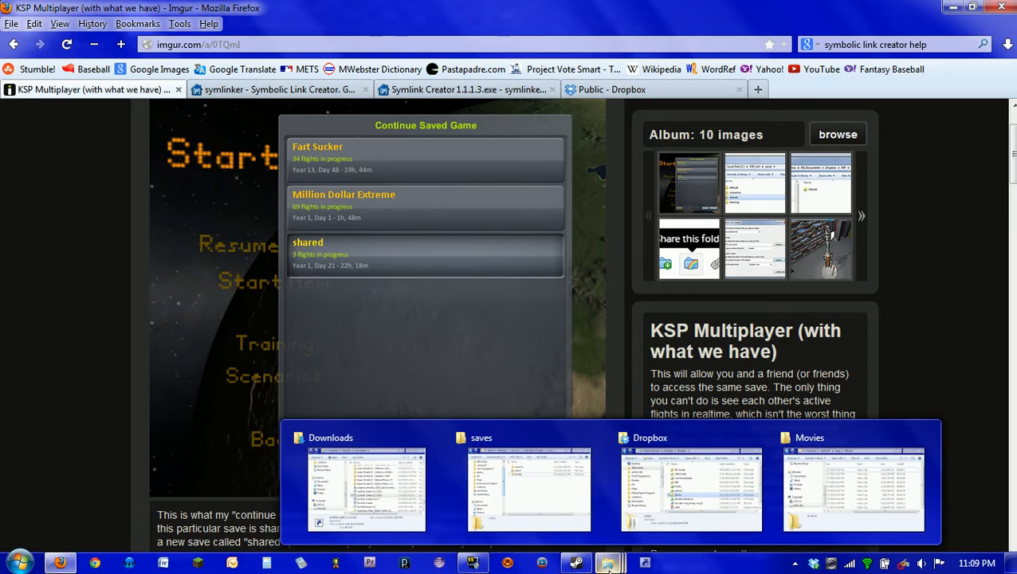
pyautogui.moveTo(662, 508)
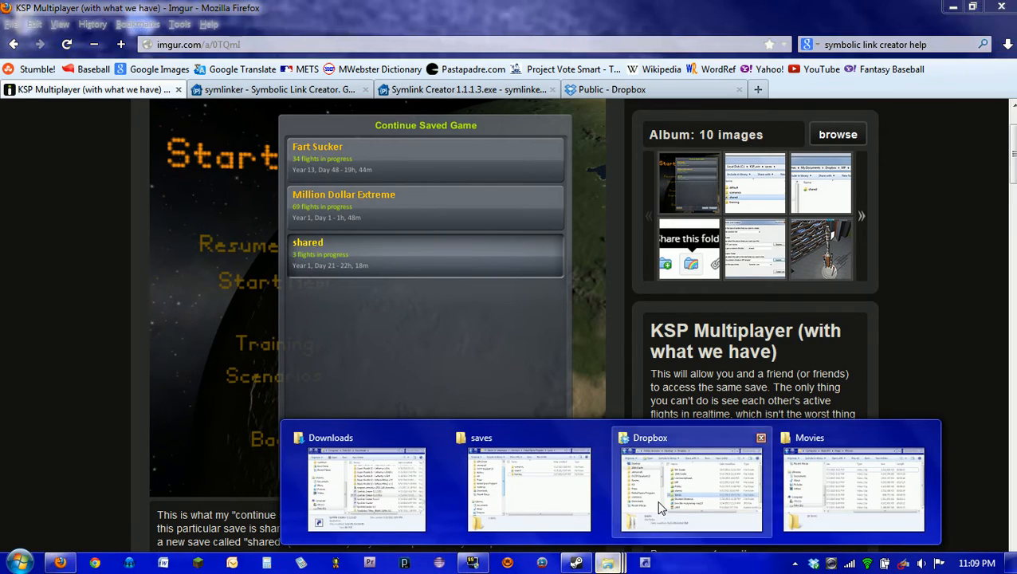
# Bring the Dropbox Explorer window forward and view the Snorri folder's context menu
pyautogui.click(693, 486)
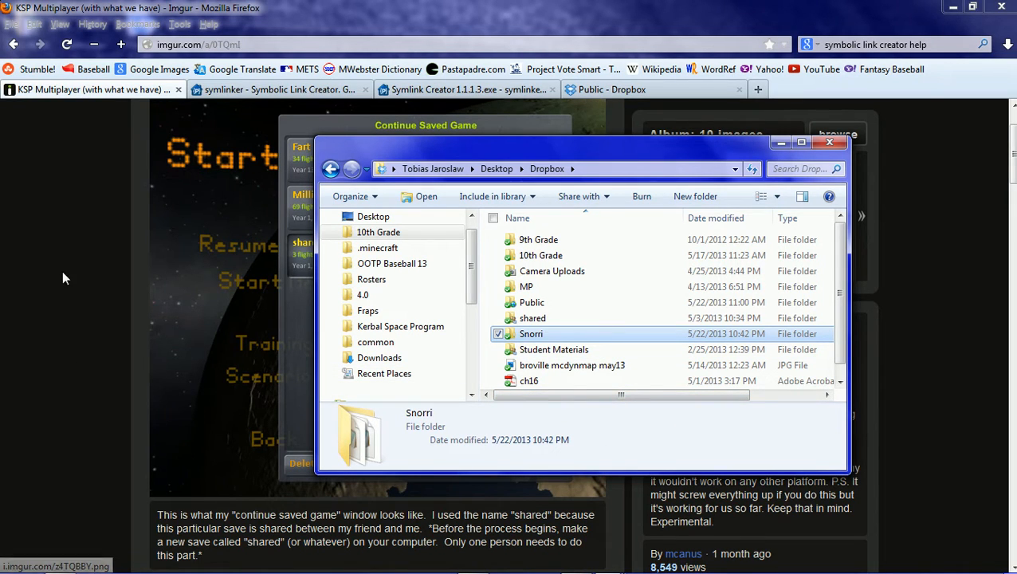
pyautogui.moveTo(610, 318)
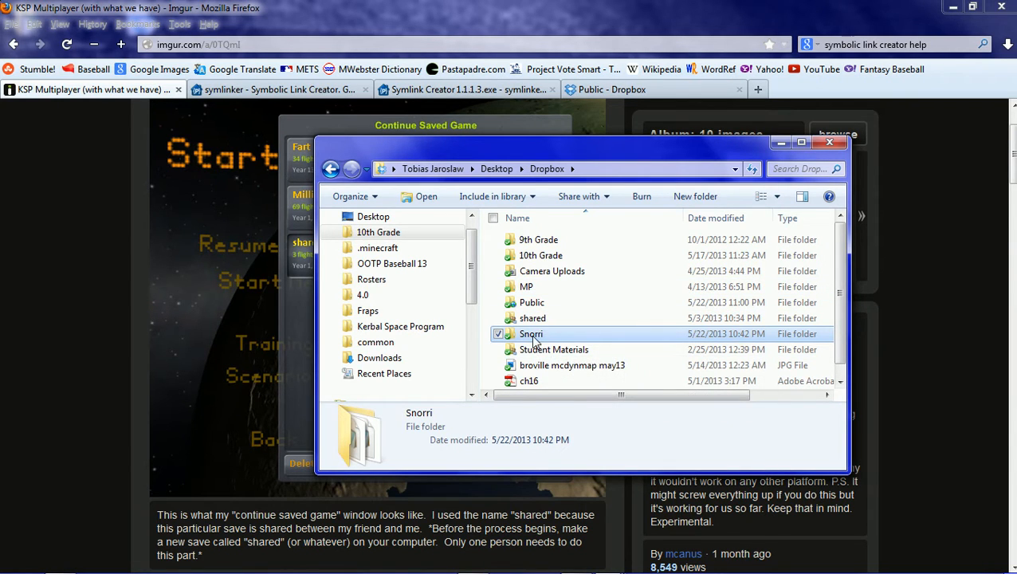
pyautogui.rightClick(530, 334)
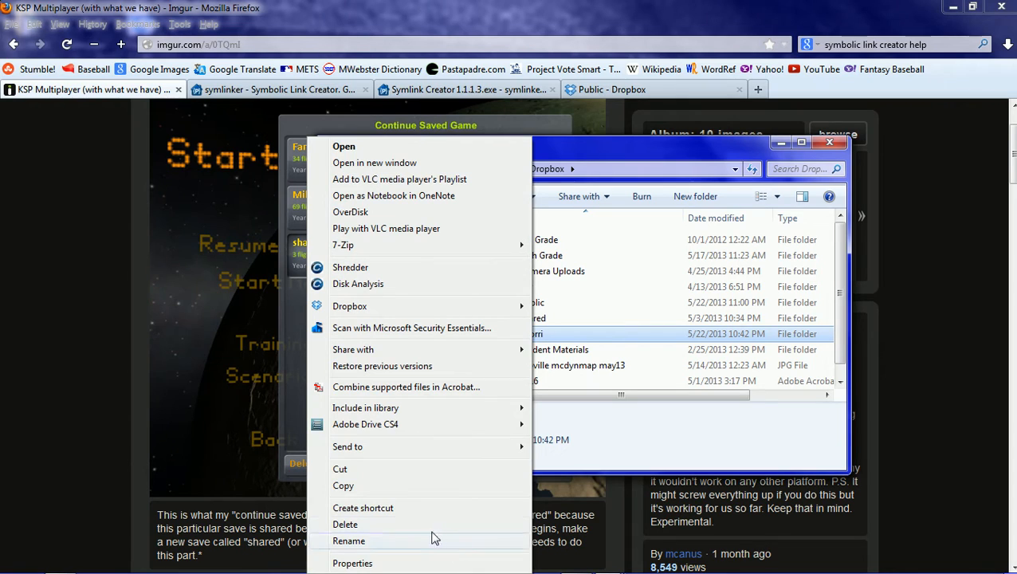
pyautogui.moveTo(574, 337)
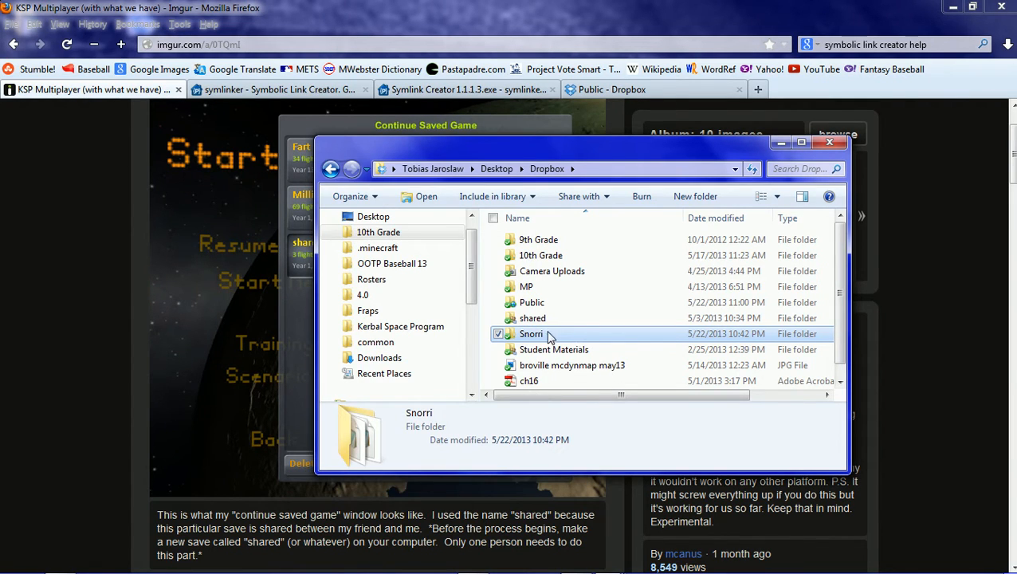
pyautogui.moveTo(560, 346)
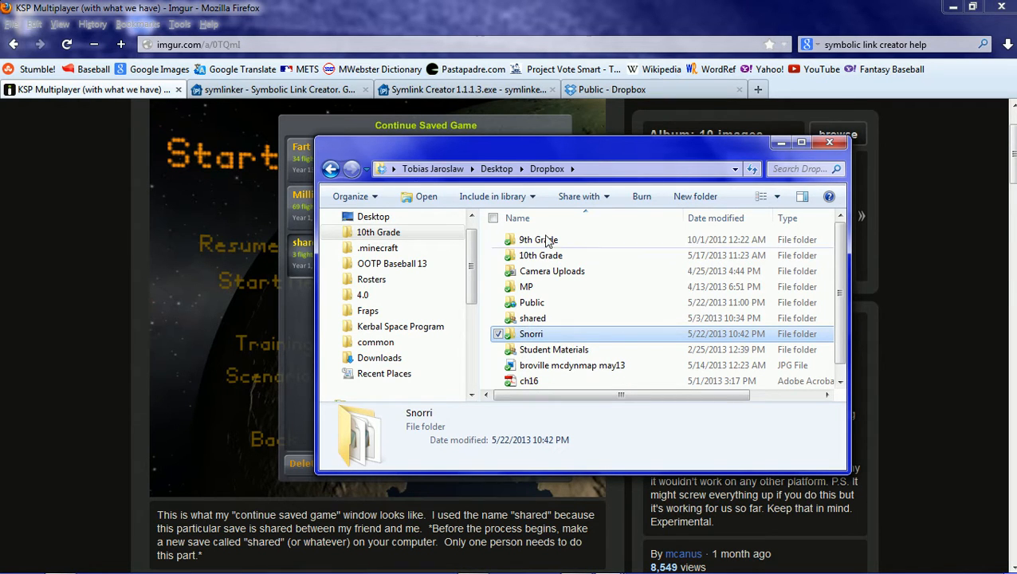
# Switch to Firefox's Home - Dropbox tab to view the website's folder listing
pyautogui.click(632, 90)
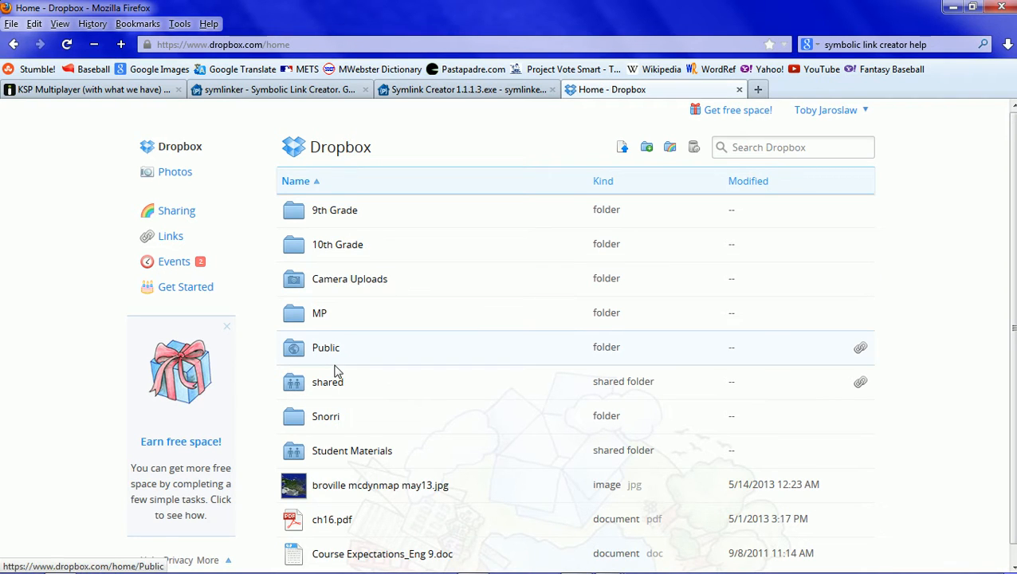
pyautogui.moveTo(842, 391)
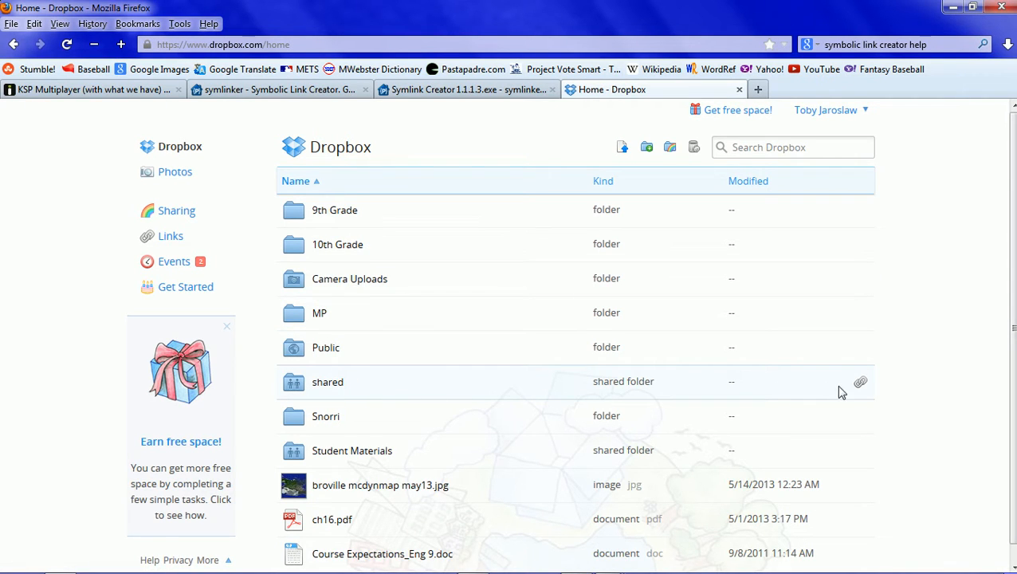
pyautogui.moveTo(862, 382)
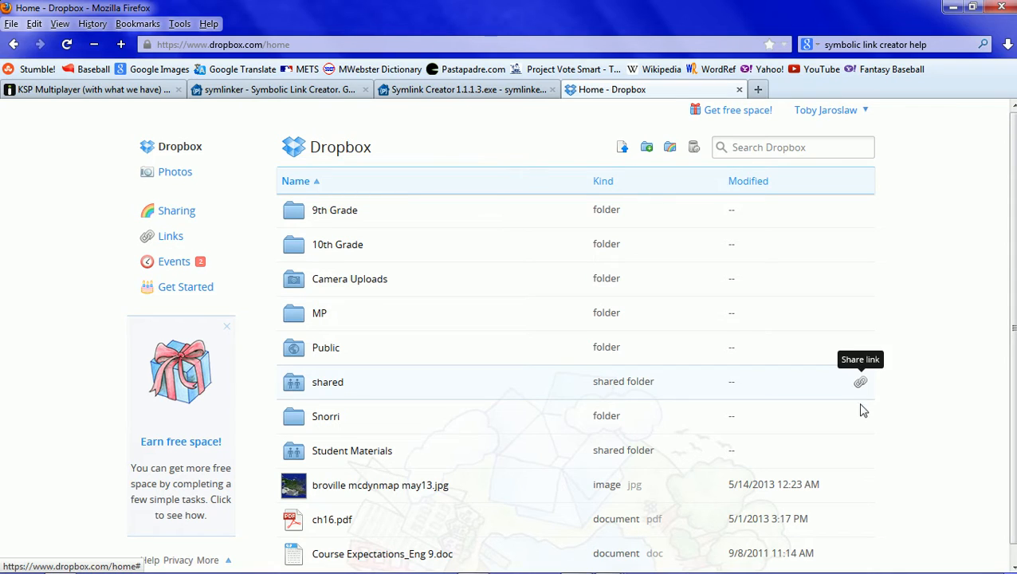
pyautogui.moveTo(358, 425)
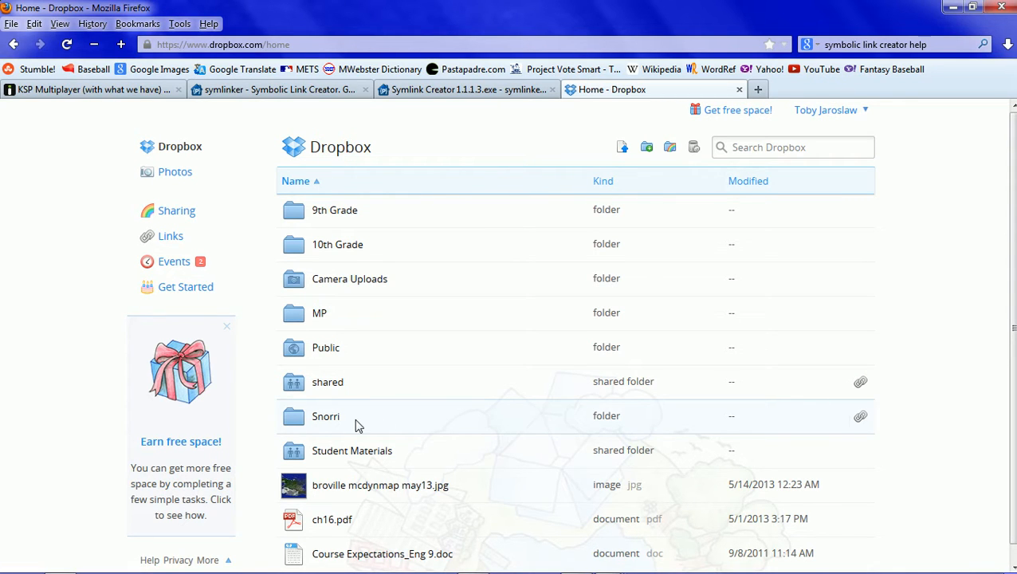
pyautogui.moveTo(342, 427)
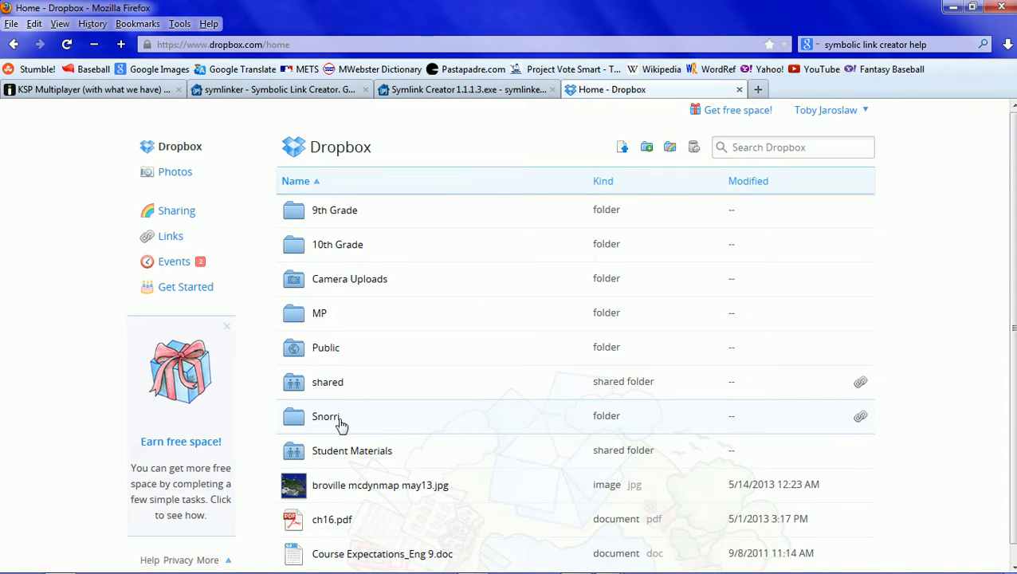
pyautogui.moveTo(280, 418)
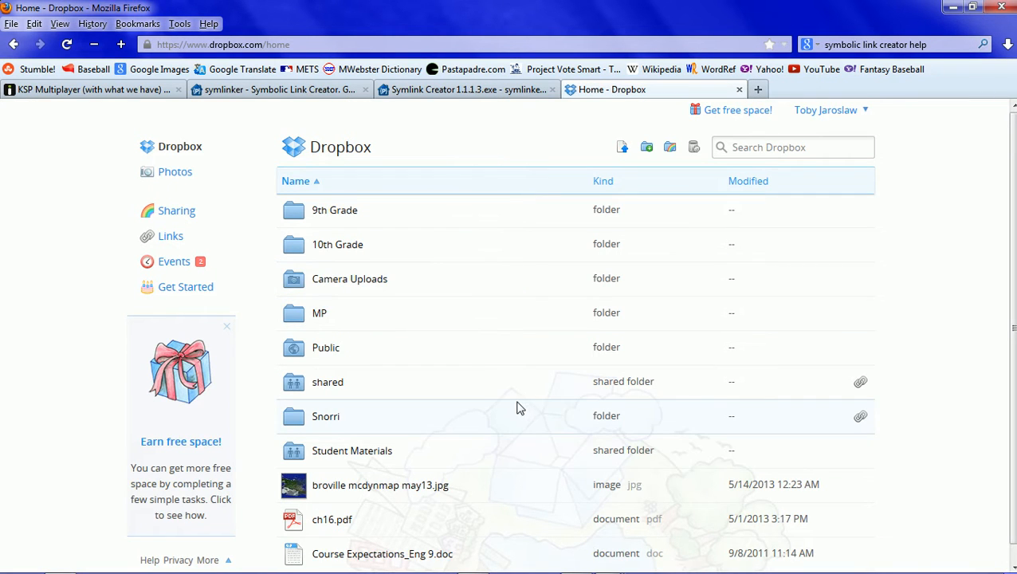
pyautogui.moveTo(710, 436)
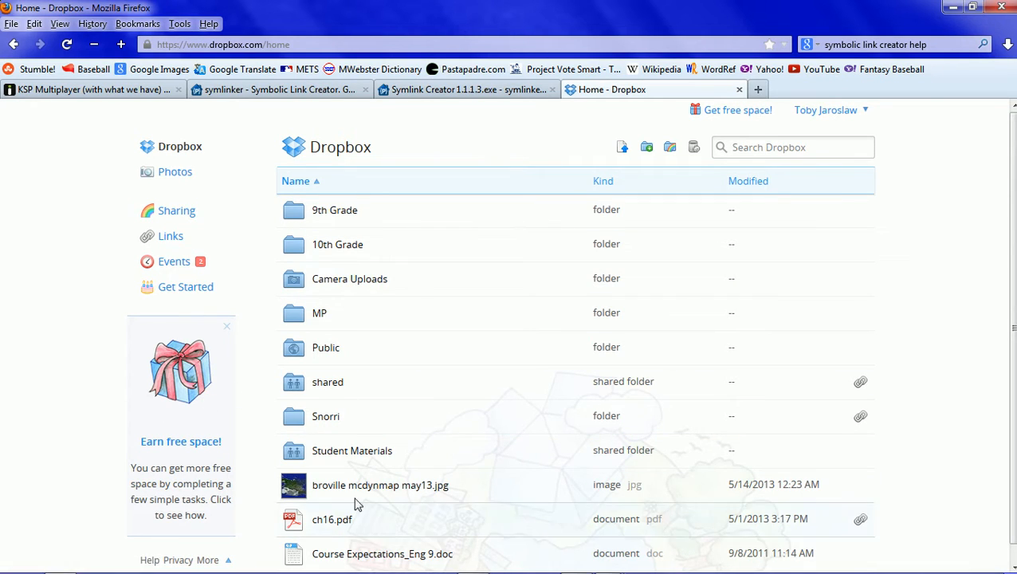
pyautogui.moveTo(315, 126)
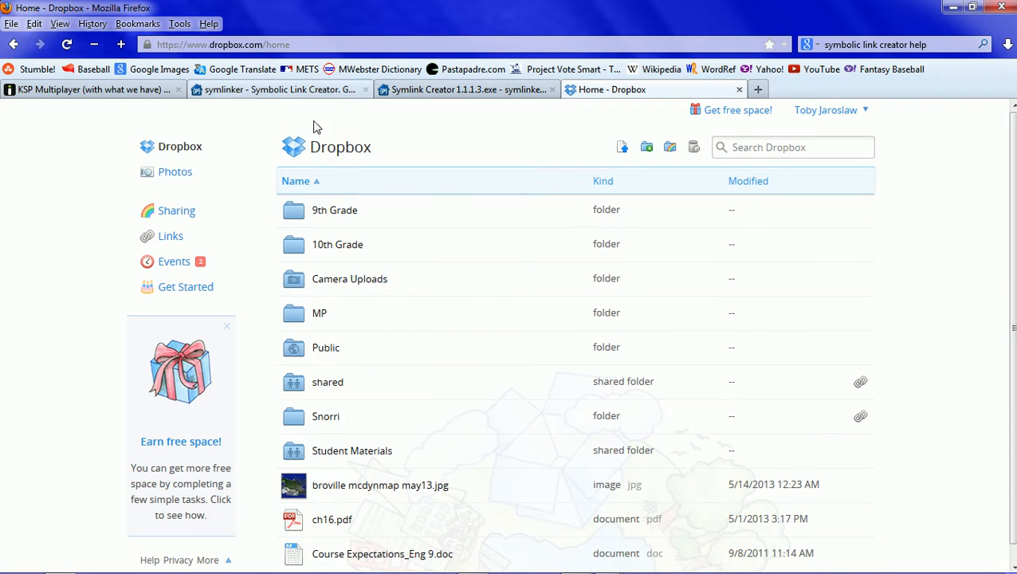
pyautogui.moveTo(230, 90)
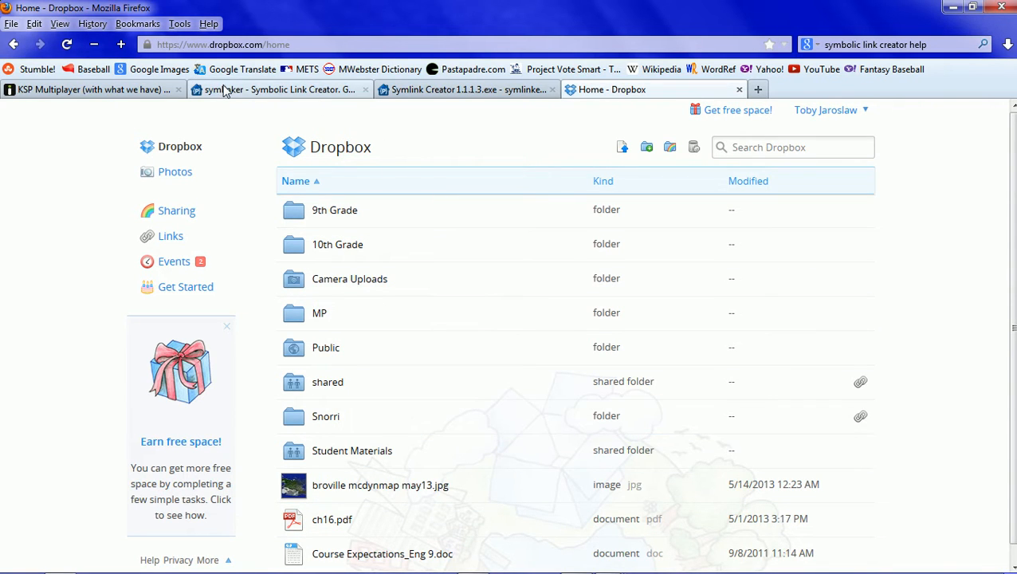
pyautogui.moveTo(112, 98)
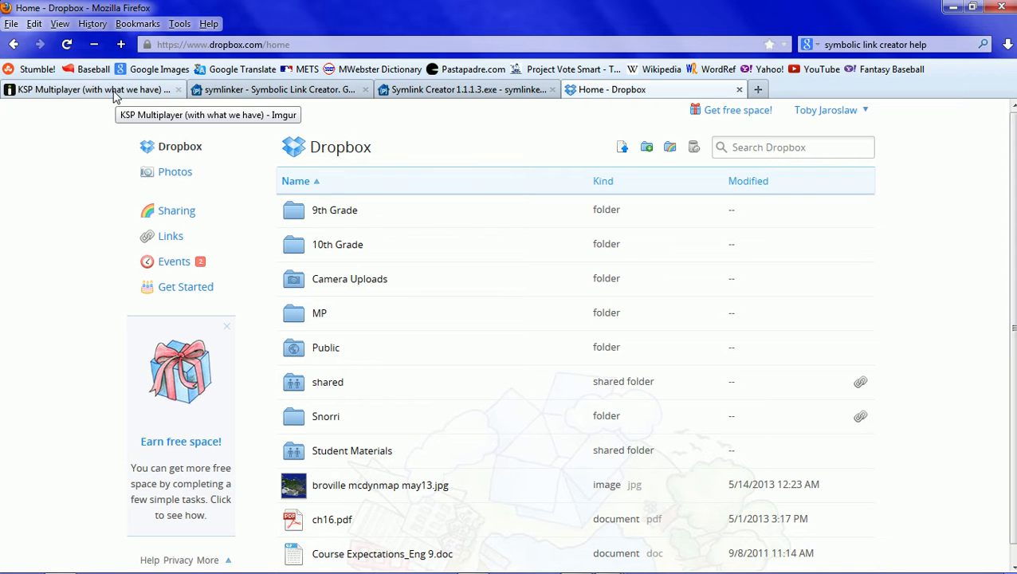
# Read down the Google Code symlinker page describing Symbolic Link Creator
pyautogui.click(279, 90)
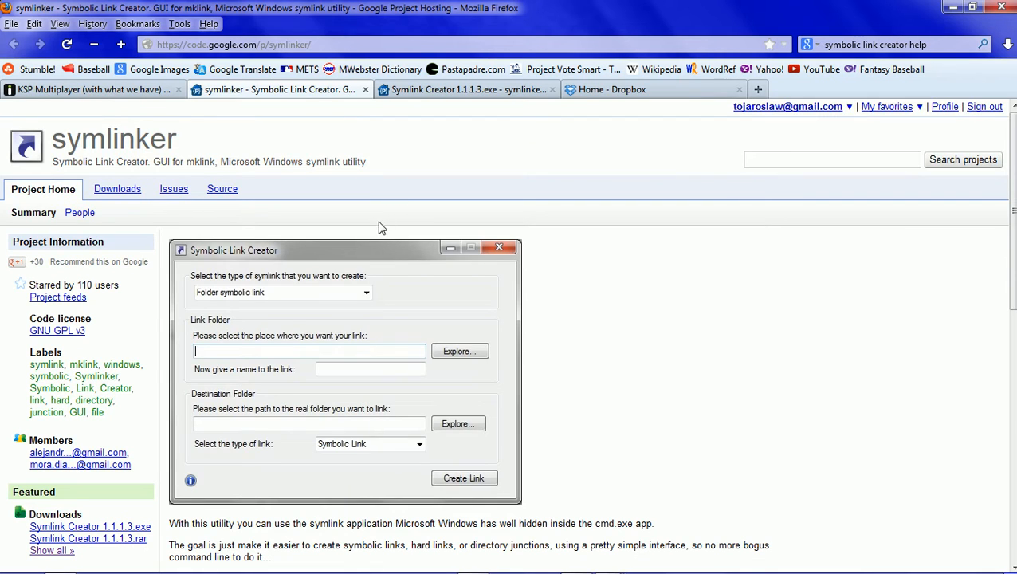
pyautogui.scroll(-3)
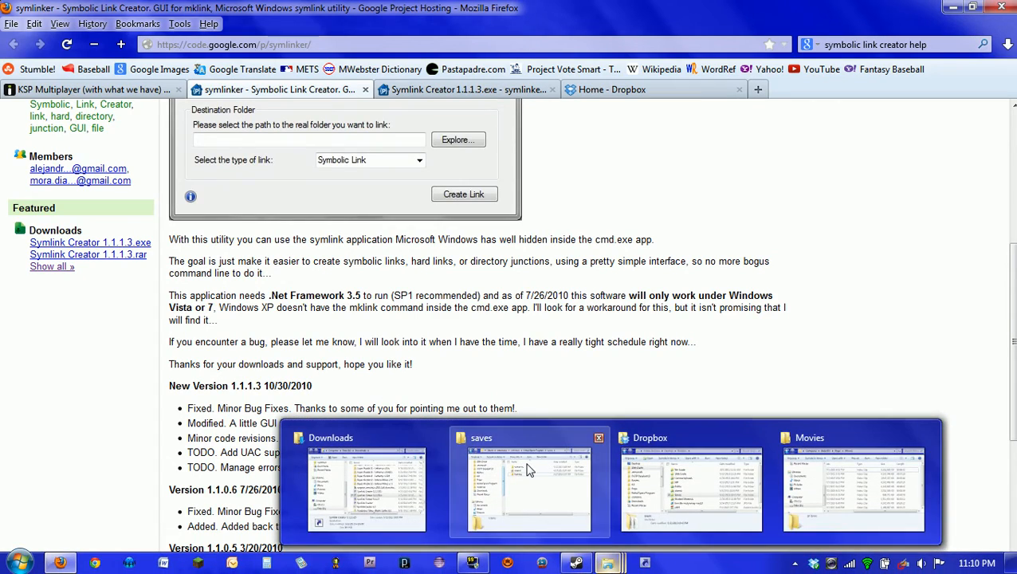
# Open the 'shared' folder in the KSP saves window, then return to saves
pyautogui.click(528, 487)
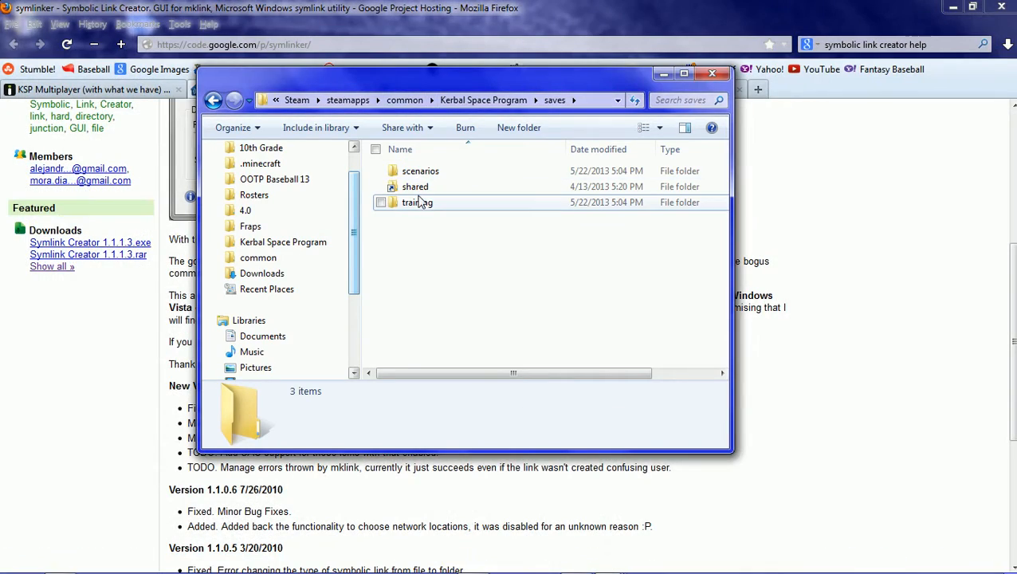
pyautogui.click(415, 187)
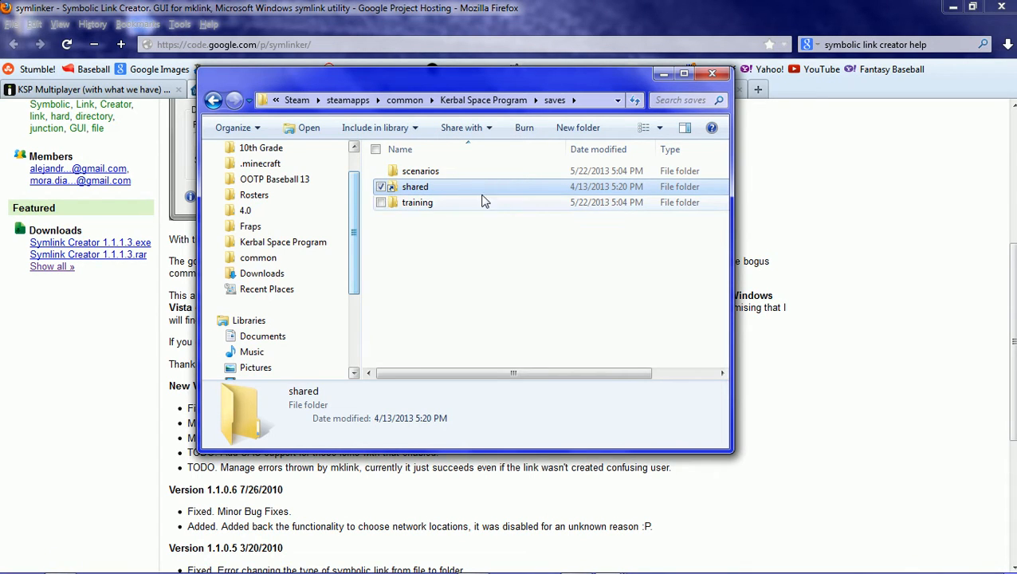
pyautogui.moveTo(429, 191)
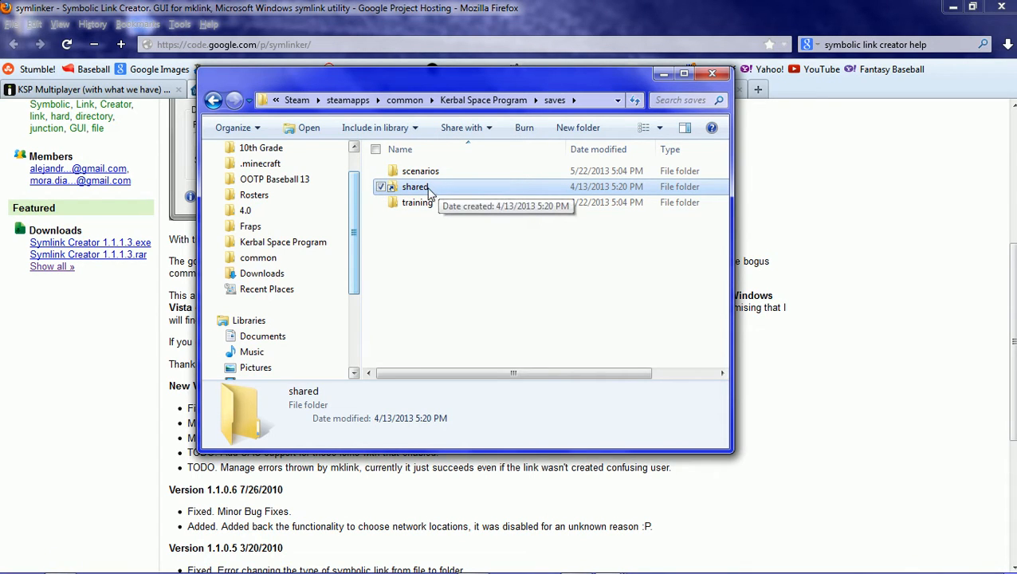
pyautogui.doubleClick(416, 186)
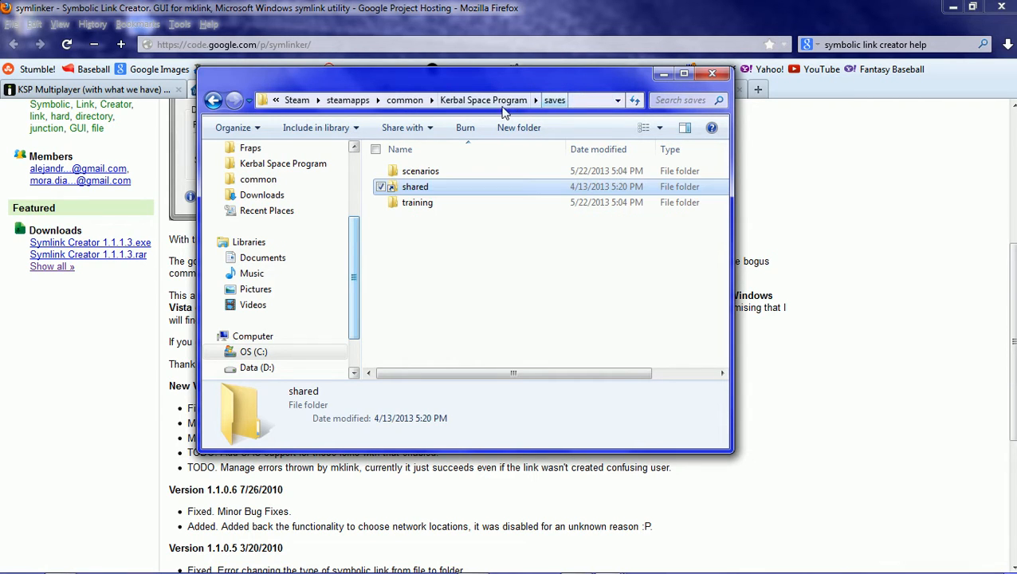
pyautogui.doubleClick(415, 186)
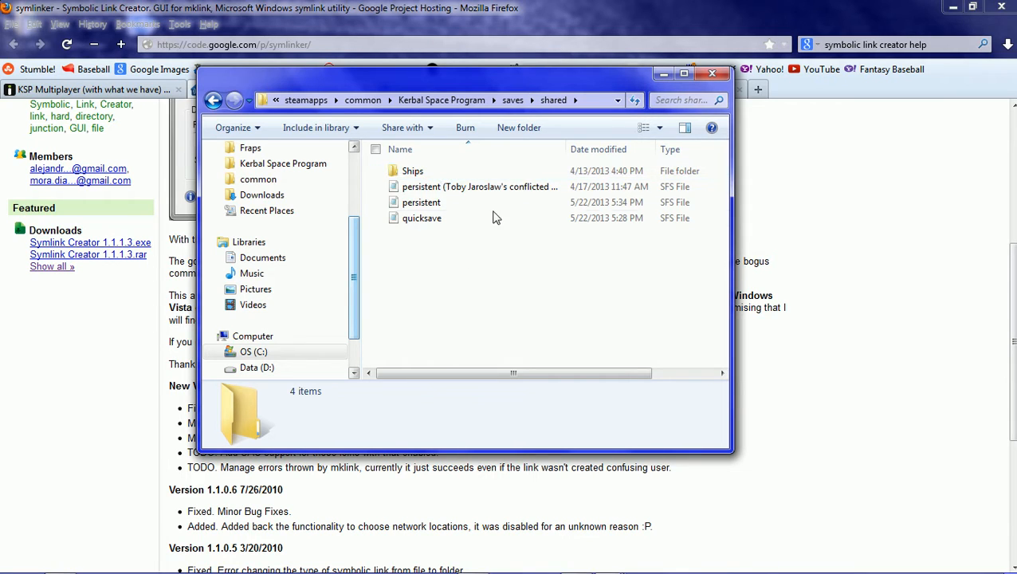
pyautogui.click(554, 100)
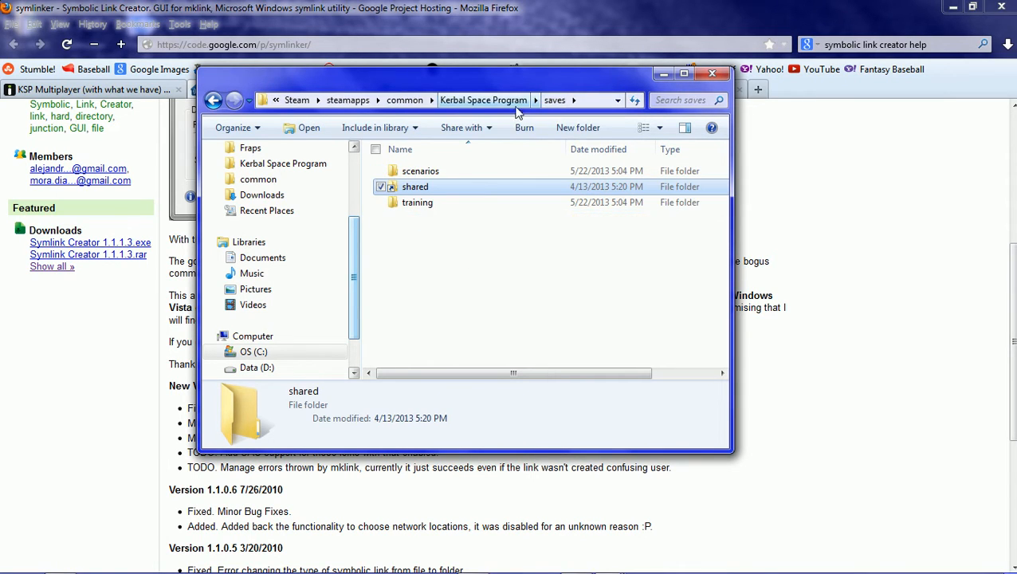
pyautogui.moveTo(466, 190)
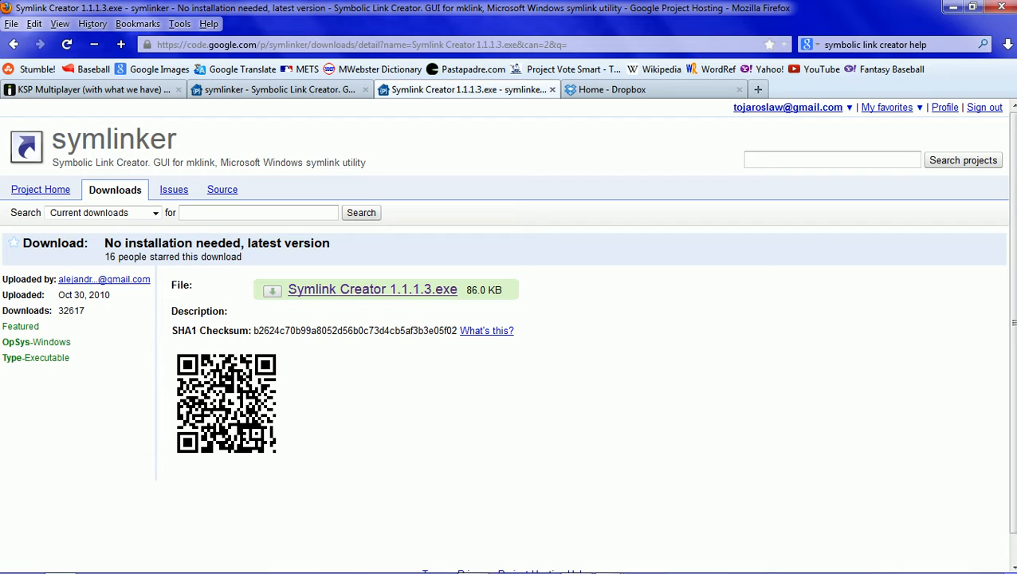
pyautogui.moveTo(891, 62)
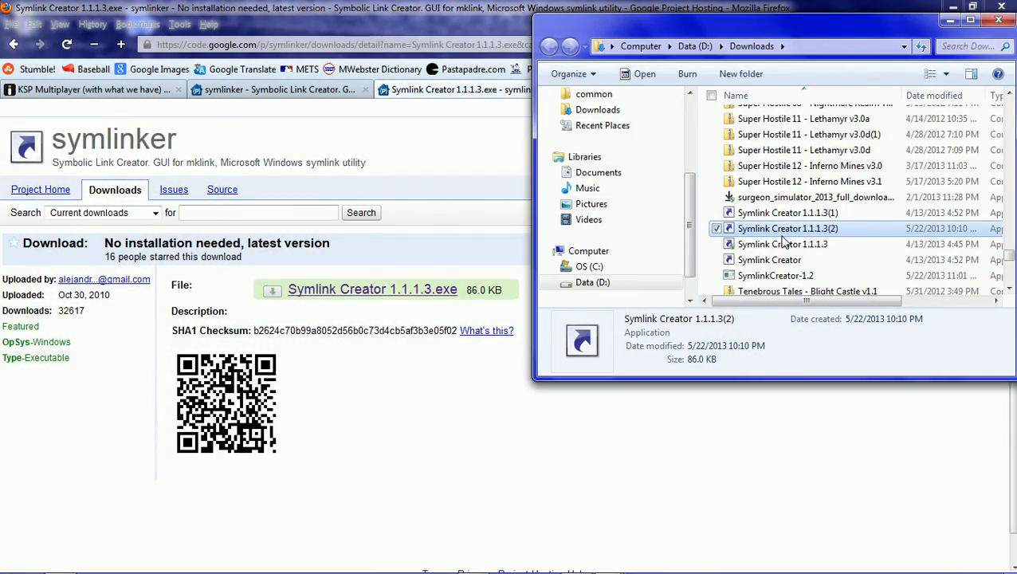
# Run Symlink Creator 1.1.1.3(2) as administrator from Downloads, then return to Explorer
pyautogui.rightClick(788, 229)
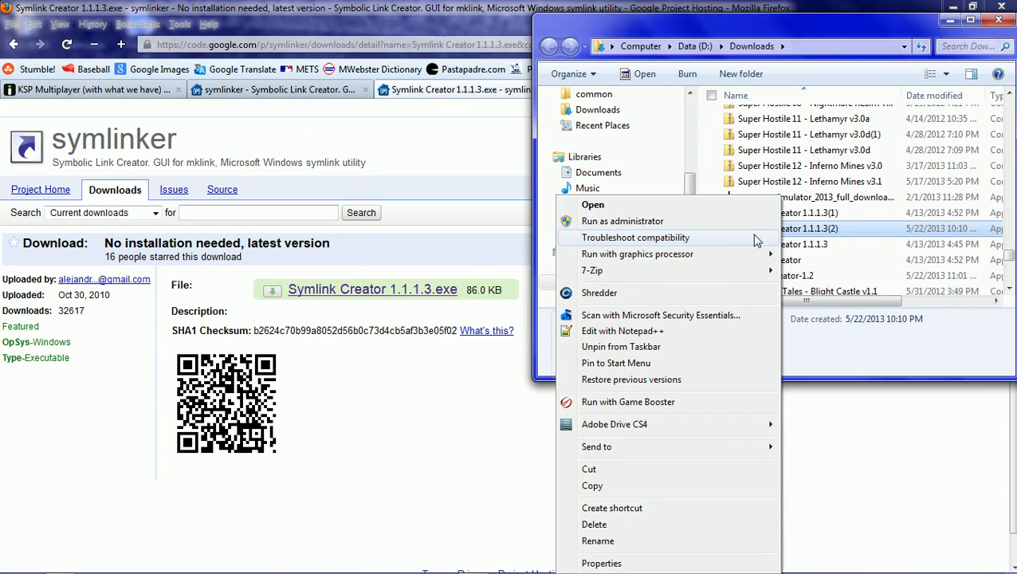
pyautogui.moveTo(670, 221)
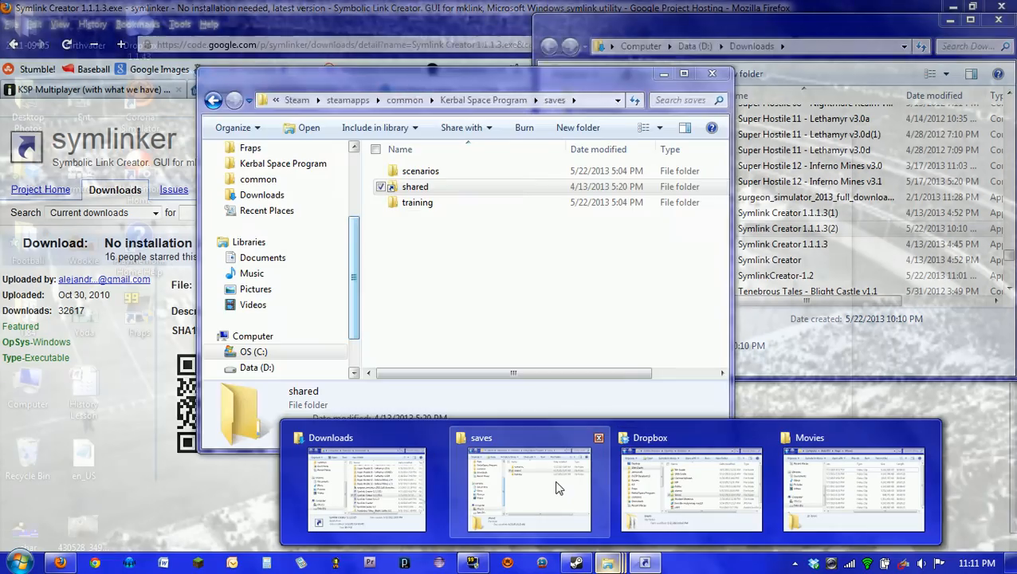
pyautogui.click(528, 492)
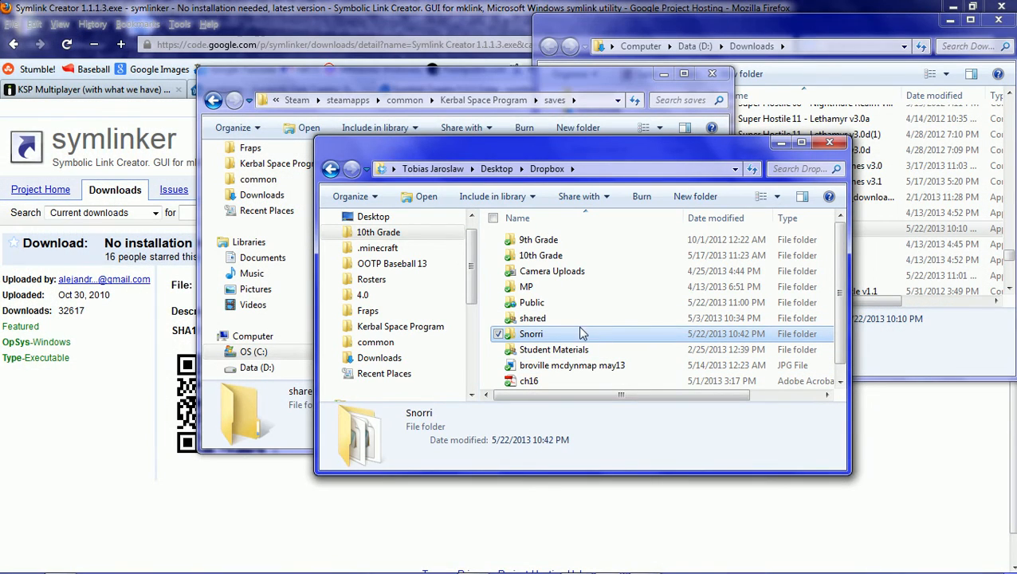
# Open the Snorri folder in the Dropbox Explorer window
pyautogui.doubleClick(531, 334)
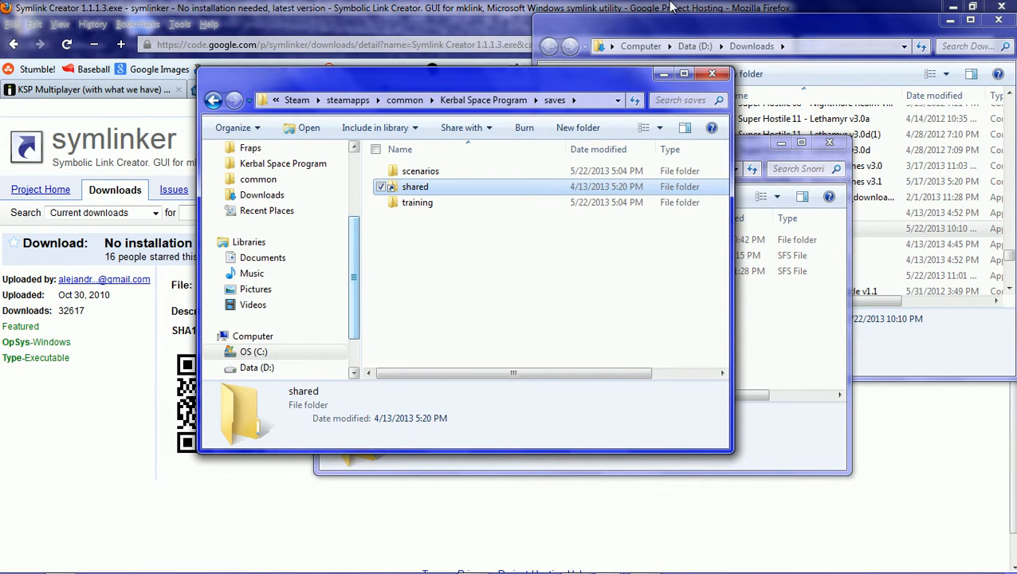
pyautogui.moveTo(570, 77)
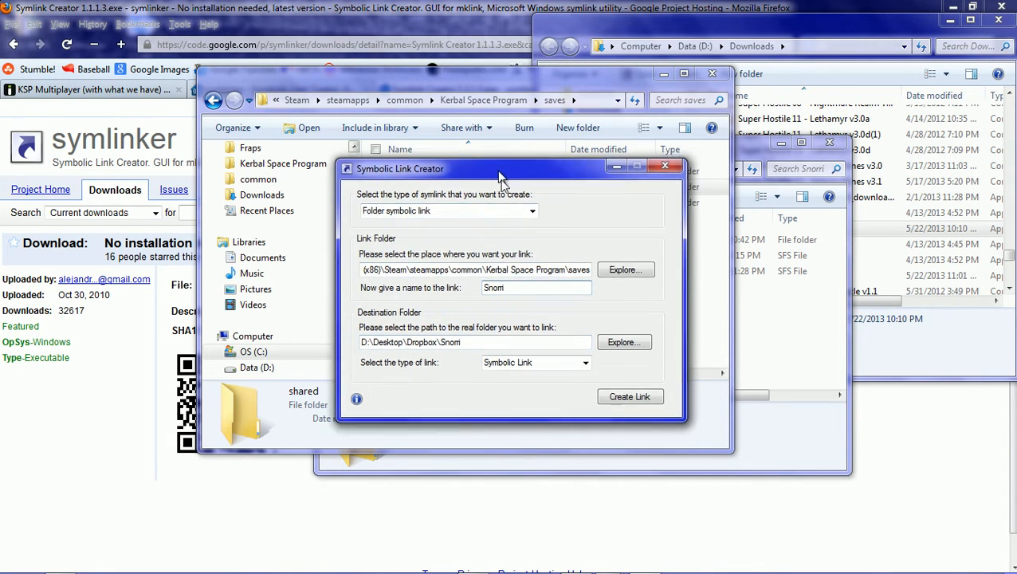
# Create the Snorri link to D:\Desktop\Dropbox\Snorri and confirm the success message
pyautogui.moveTo(501, 168); pyautogui.dragTo(457, 225)
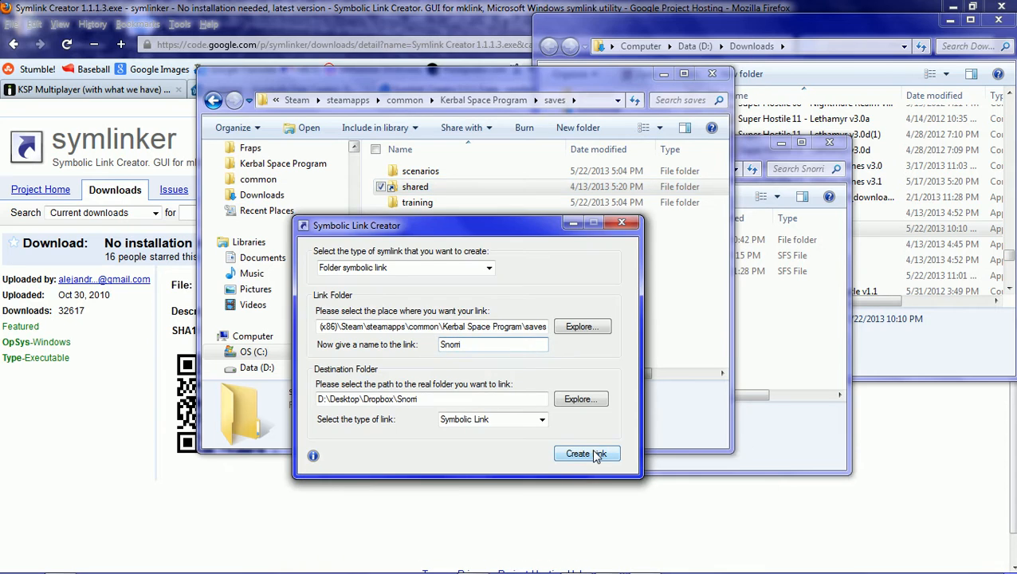
pyautogui.click(588, 454)
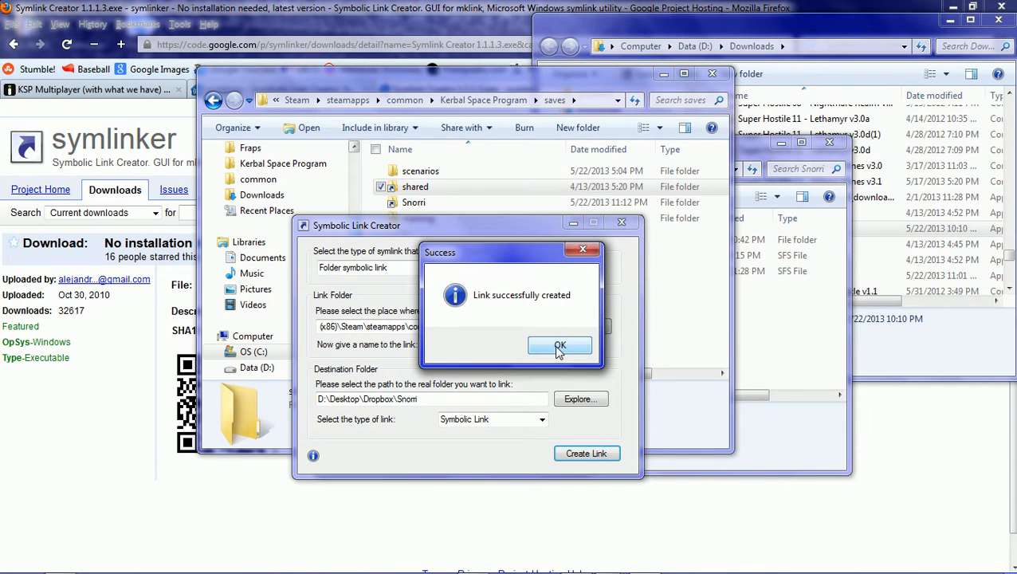
pyautogui.moveTo(564, 351)
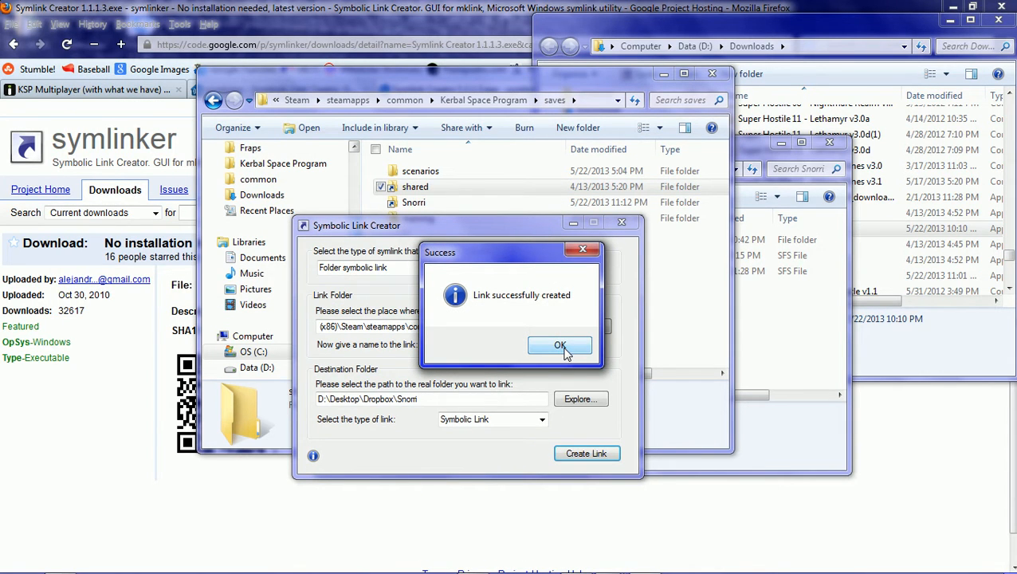
pyautogui.click(560, 346)
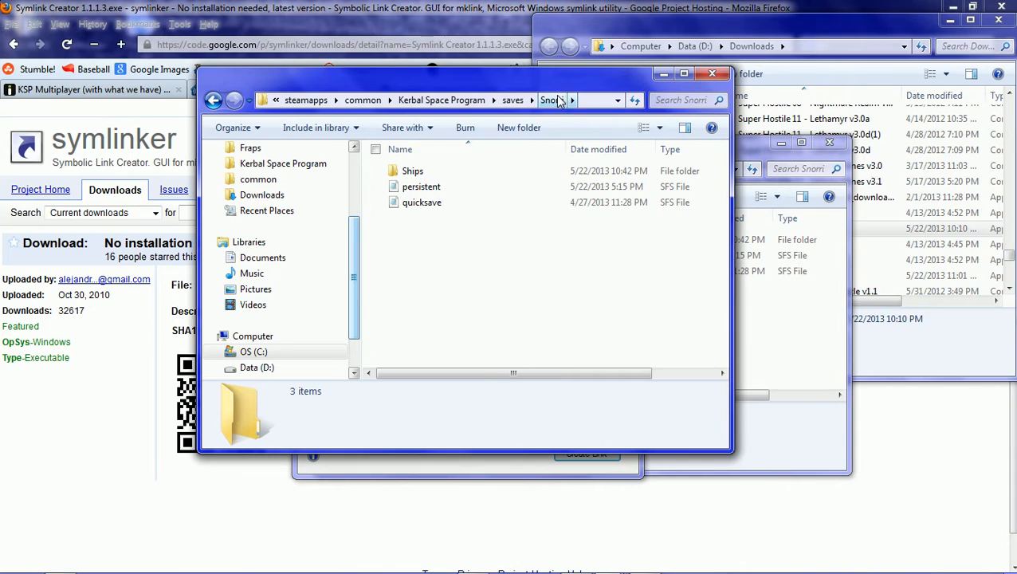
pyautogui.moveTo(541, 114)
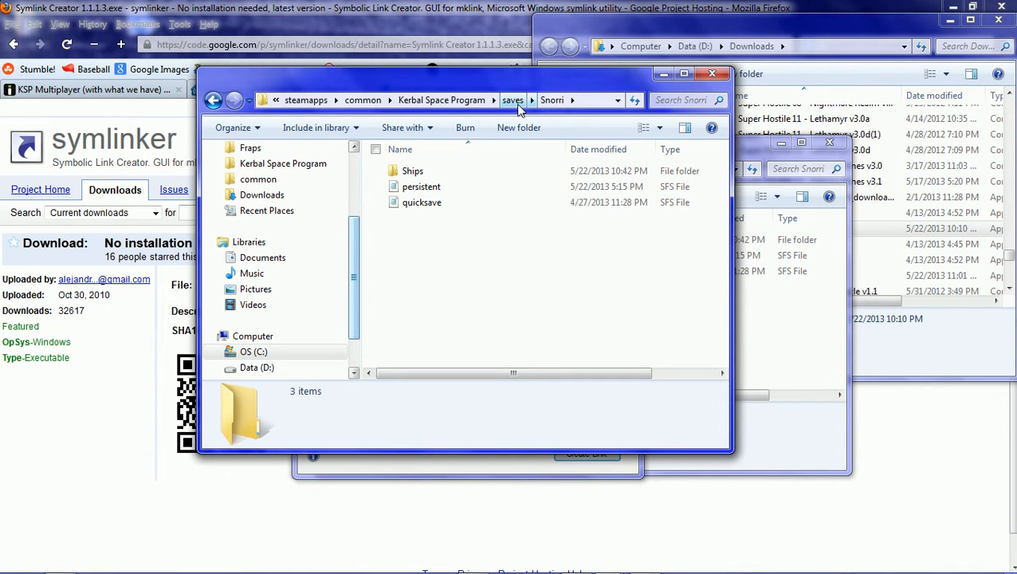
pyautogui.moveTo(525, 118)
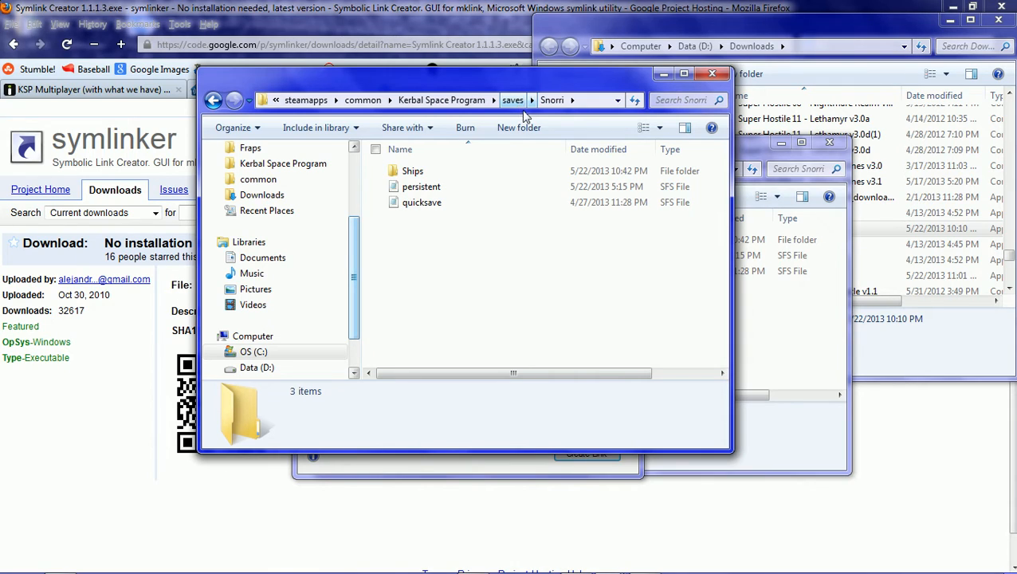
pyautogui.moveTo(582, 186)
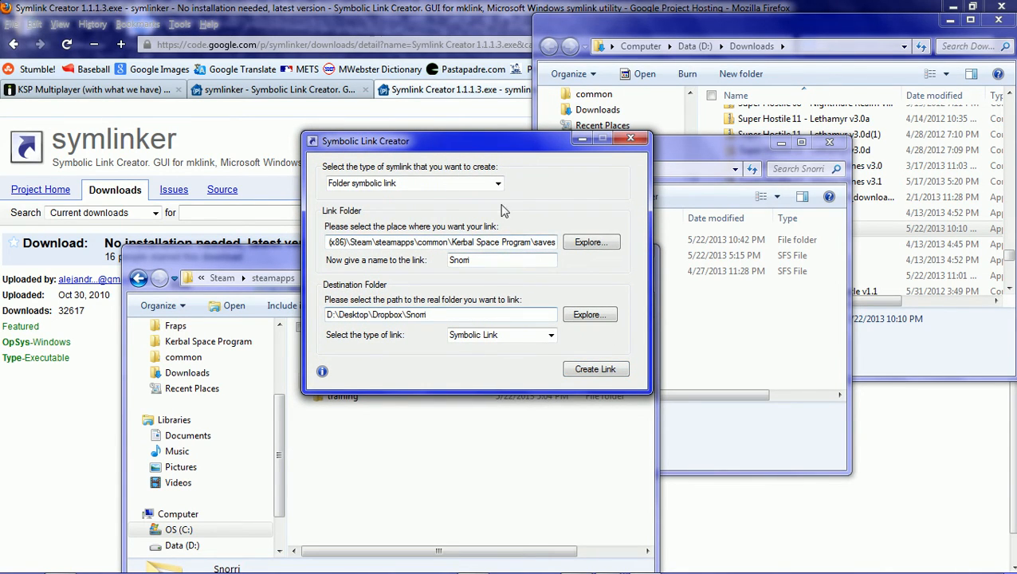
pyautogui.moveTo(472, 451)
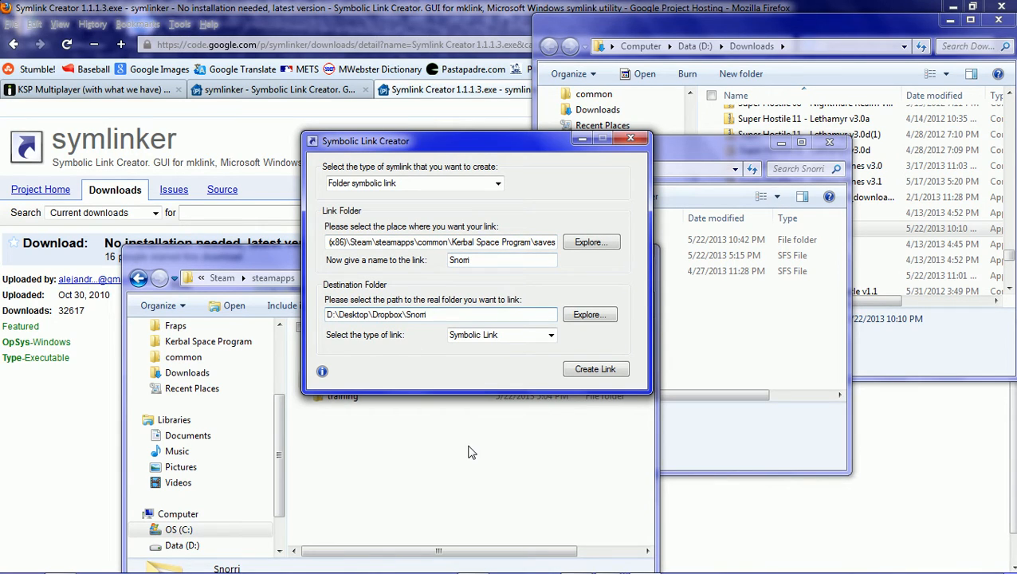
pyautogui.moveTo(536, 451)
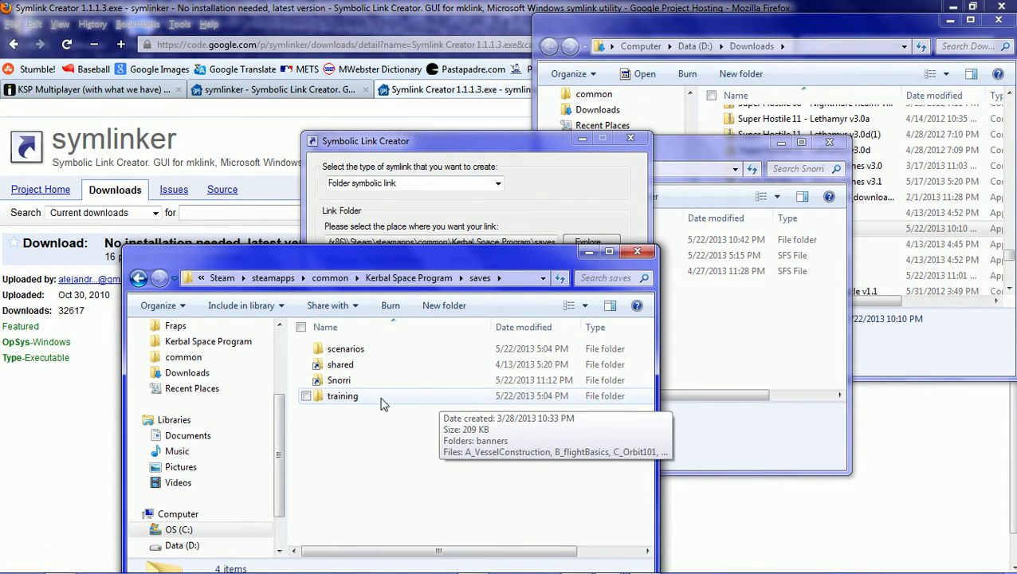
pyautogui.moveTo(338, 380)
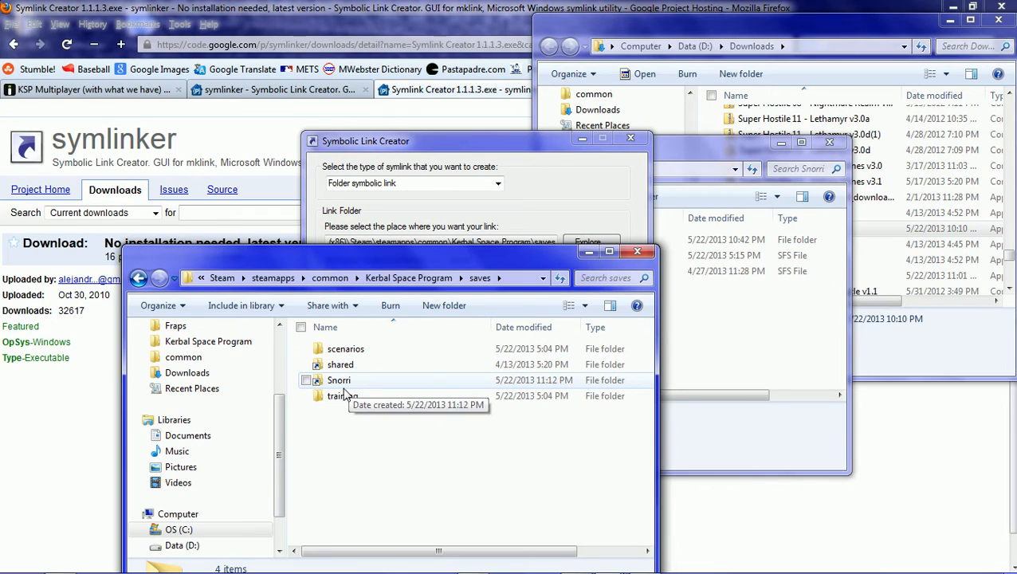
pyautogui.moveTo(347, 364)
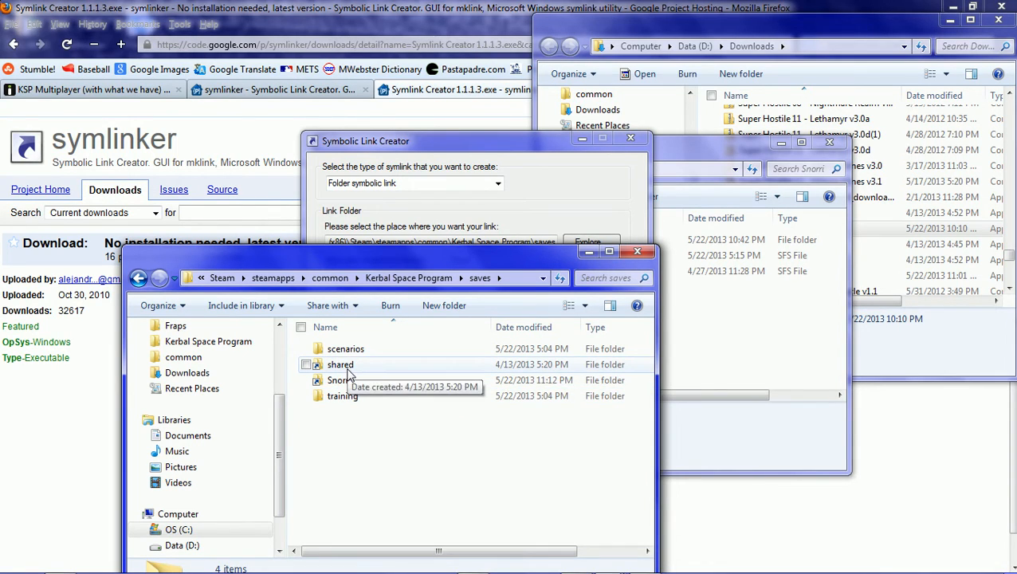
pyautogui.moveTo(355, 380)
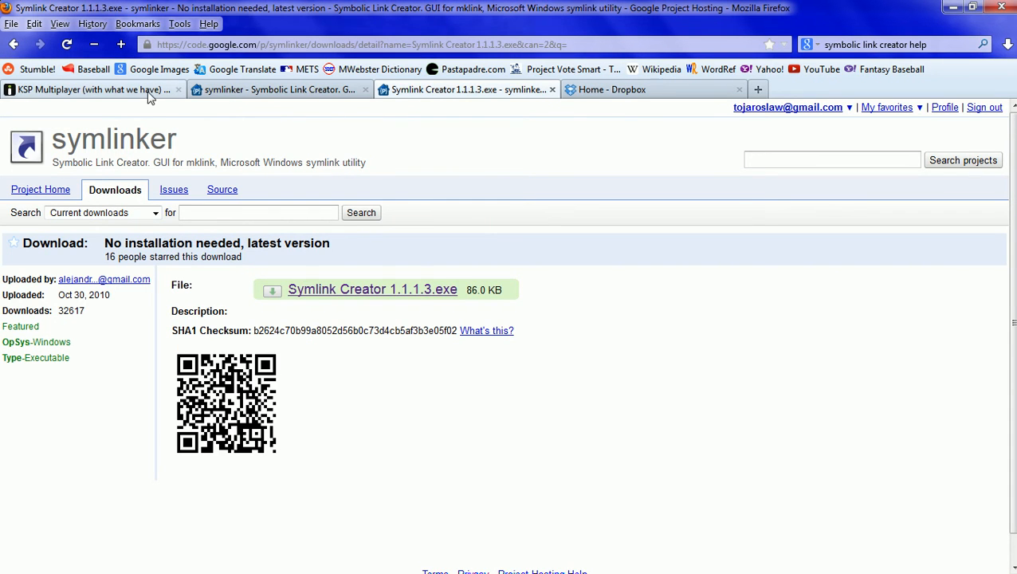
# Scroll the Imgur album through Steps 2–5 to 'And they lived happily ever after.'
pyautogui.click(88, 91)
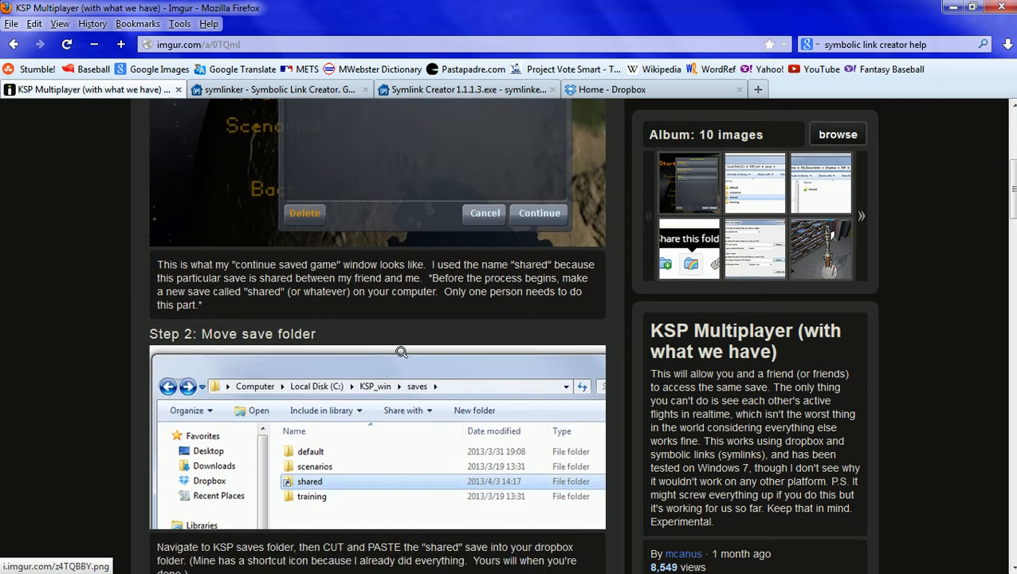
pyautogui.scroll(-3)
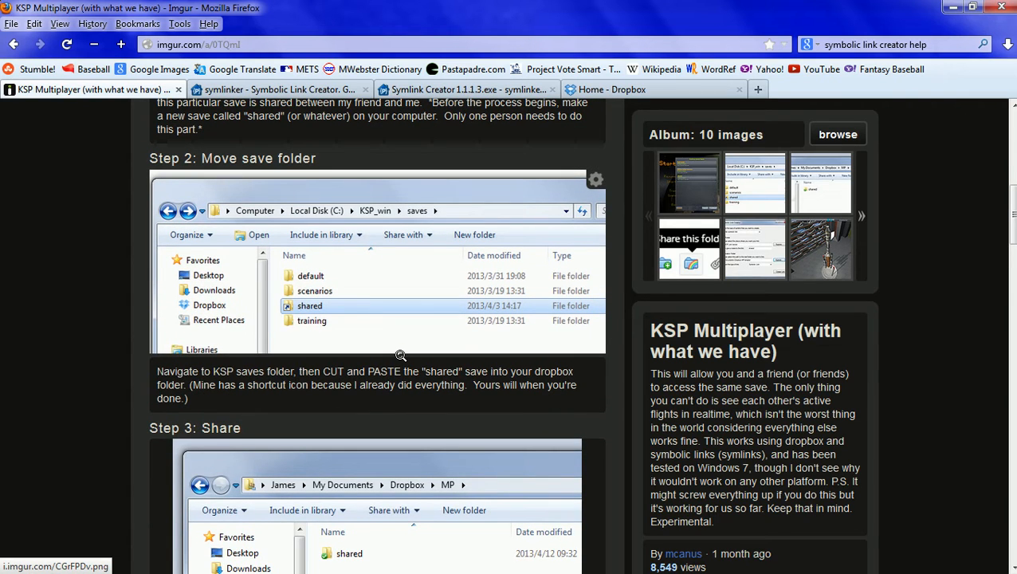
pyautogui.scroll(-3)
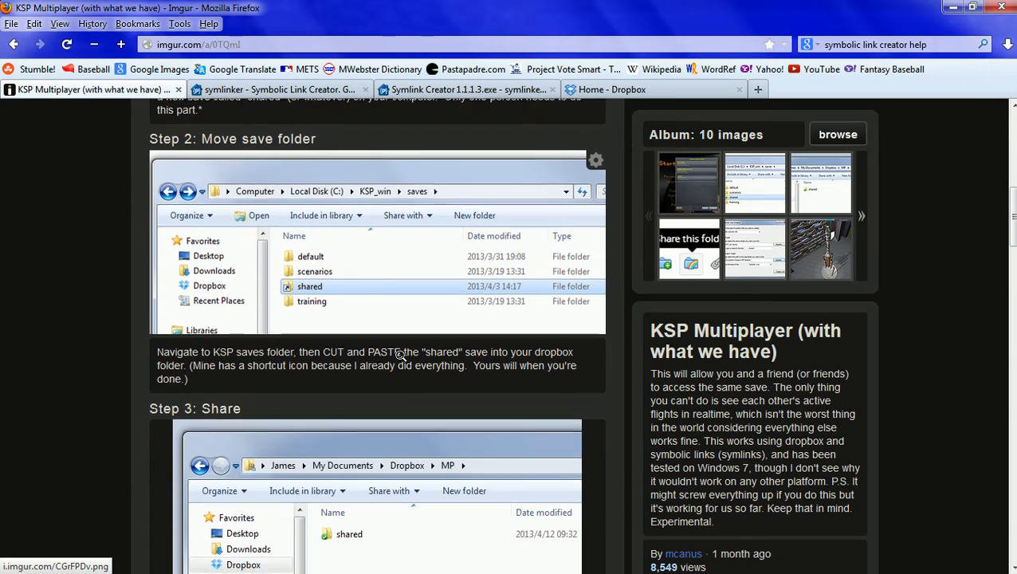
pyautogui.scroll(-3)
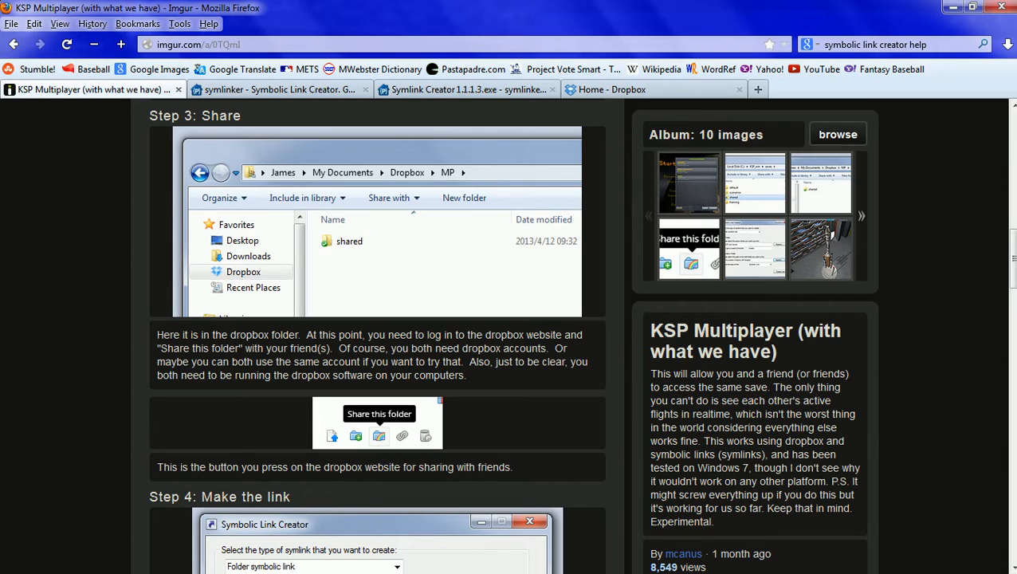
pyautogui.moveTo(644, 479)
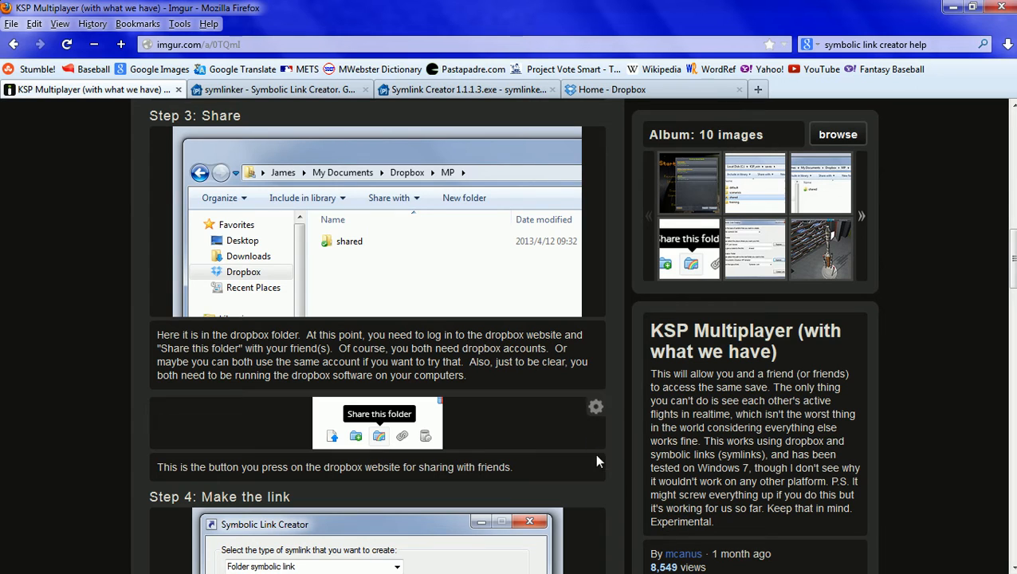
pyautogui.scroll(-3)
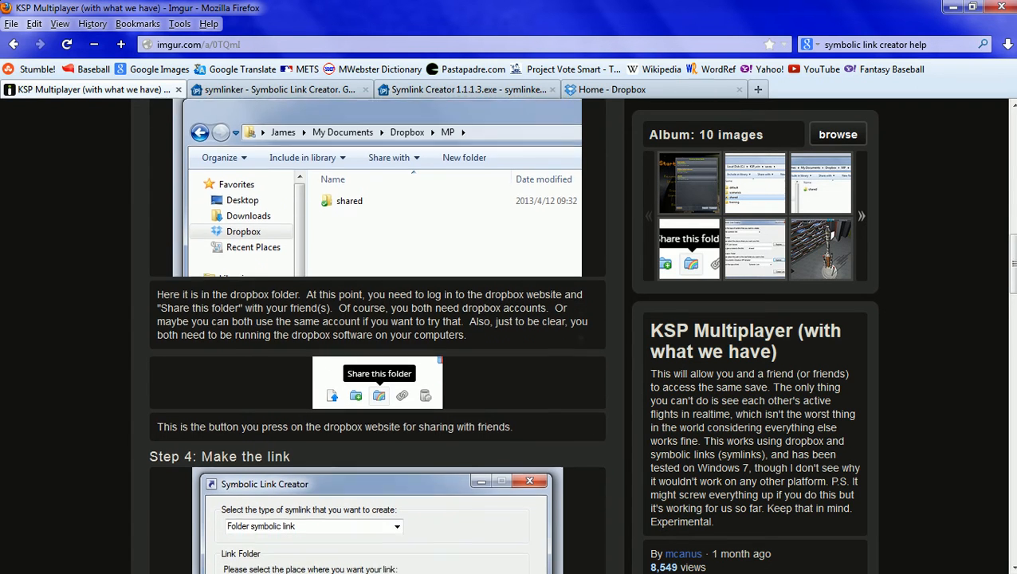
pyautogui.scroll(-3)
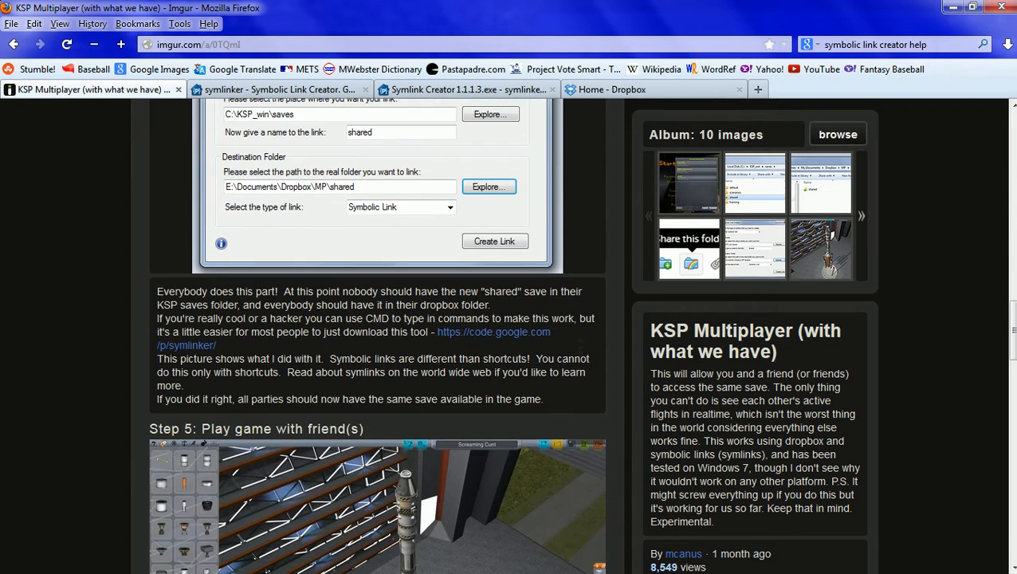
pyautogui.scroll(-3)
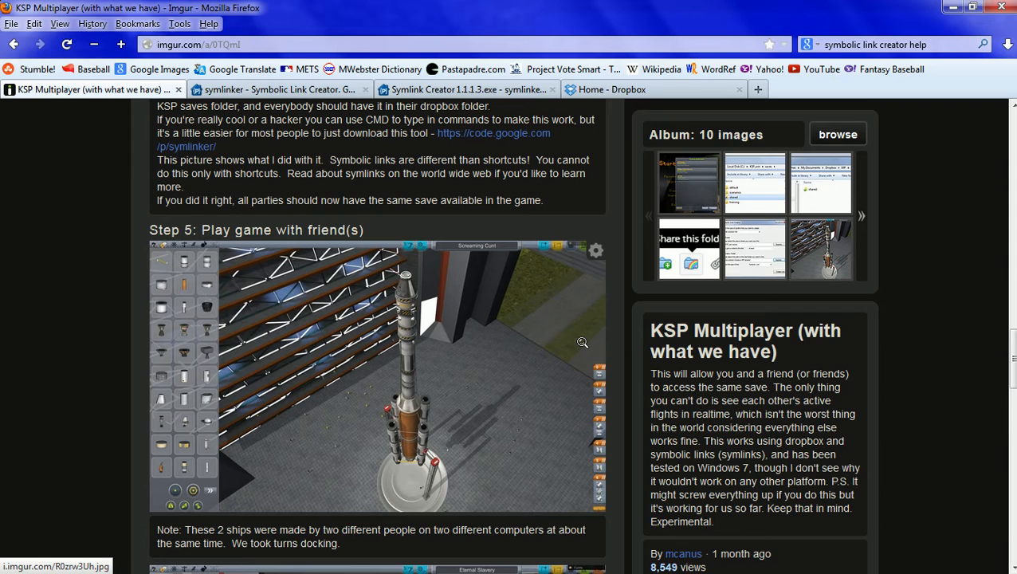
pyautogui.scroll(-3)
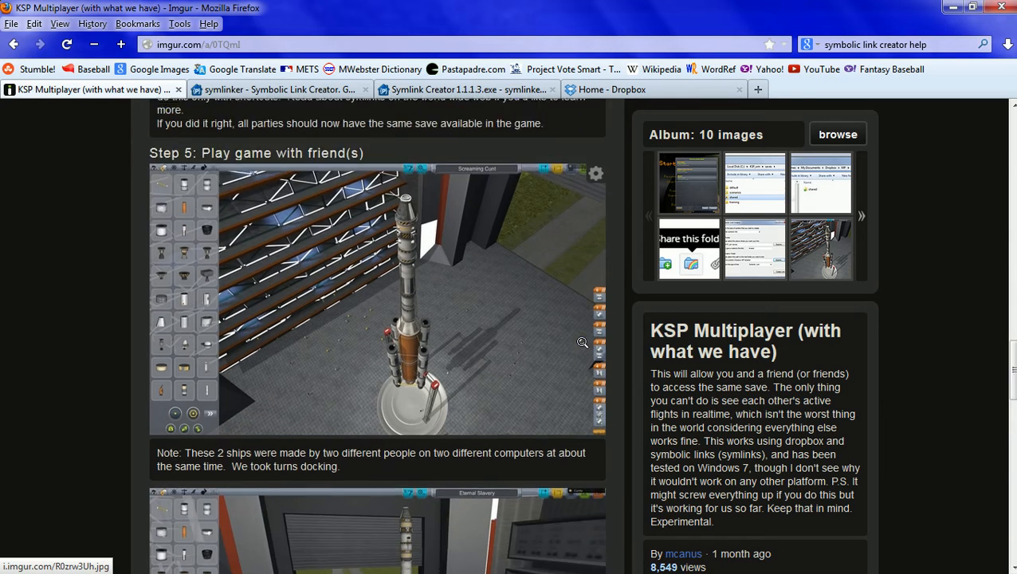
pyautogui.scroll(-3)
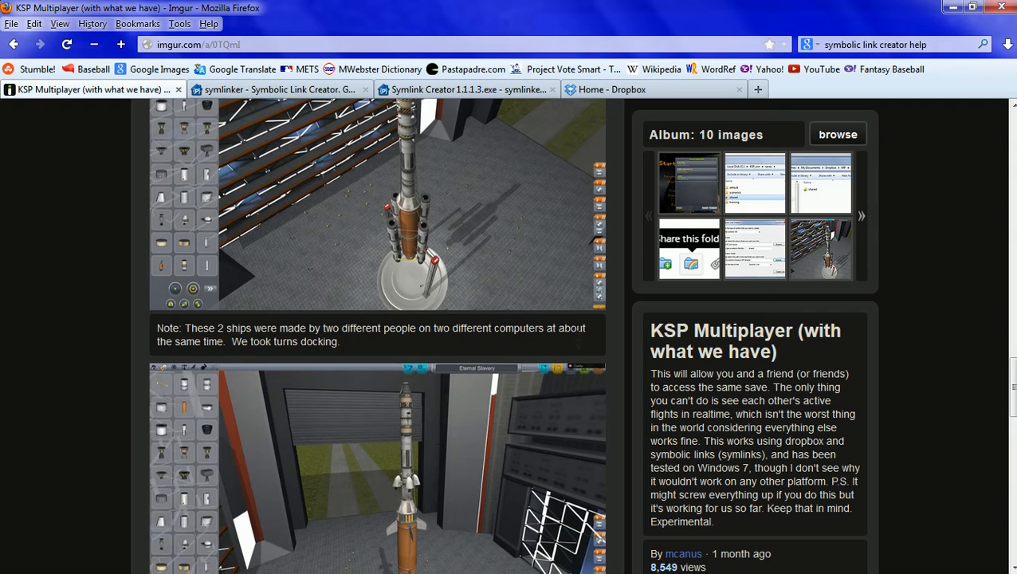
pyautogui.scroll(-3)
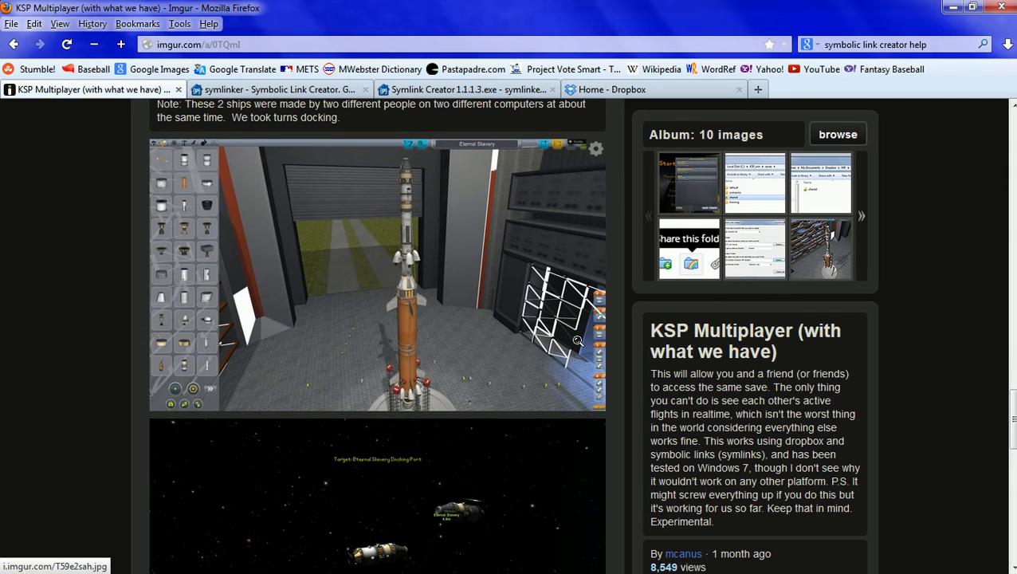
pyautogui.scroll(-3)
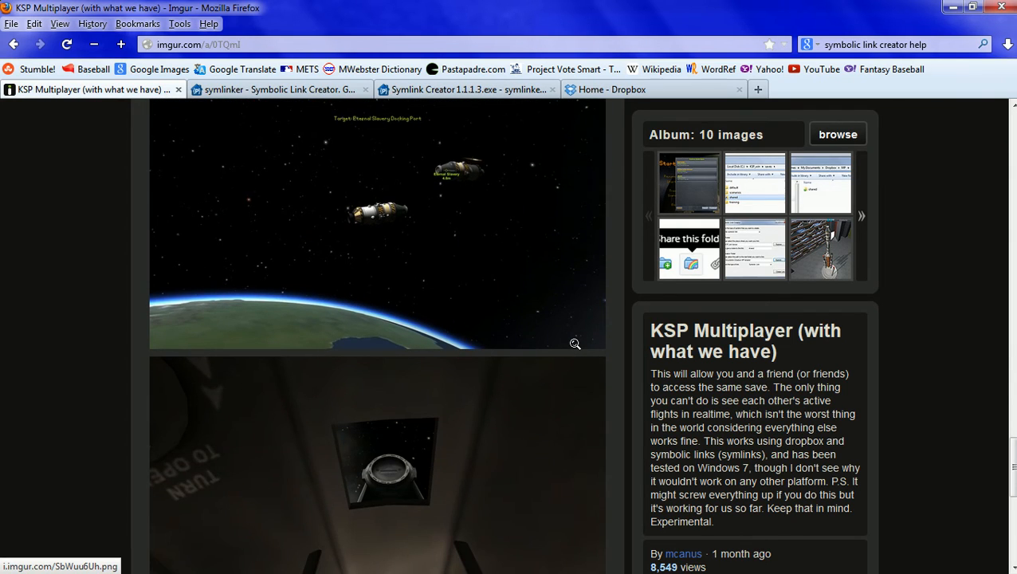
pyautogui.scroll(-3)
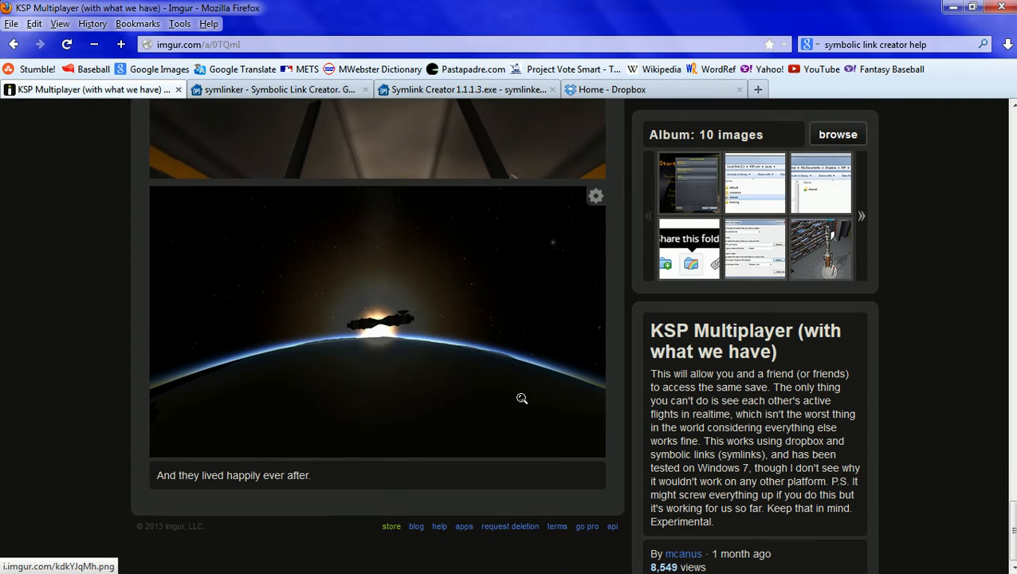
pyautogui.moveTo(448, 243)
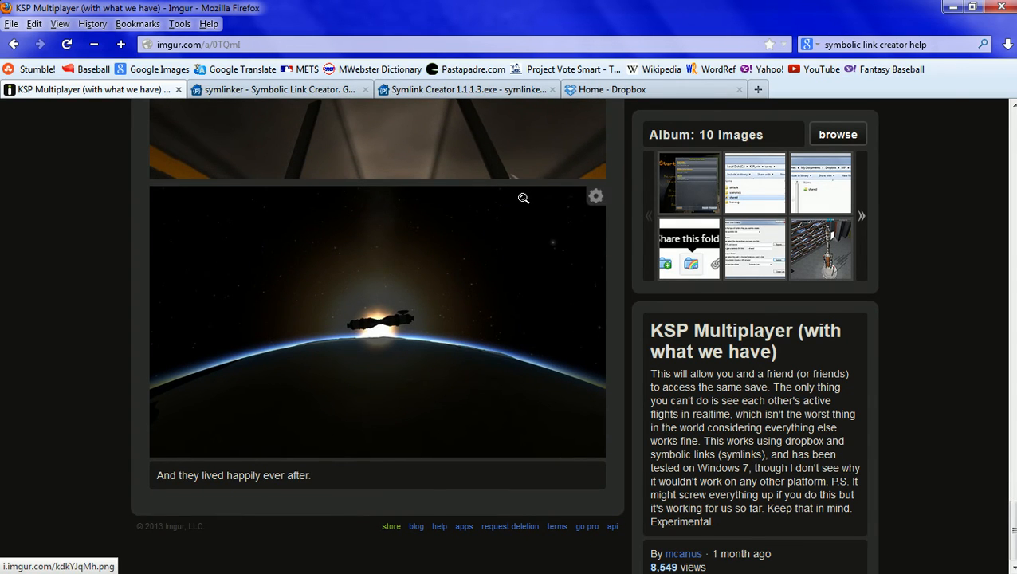
pyautogui.moveTo(480, 185)
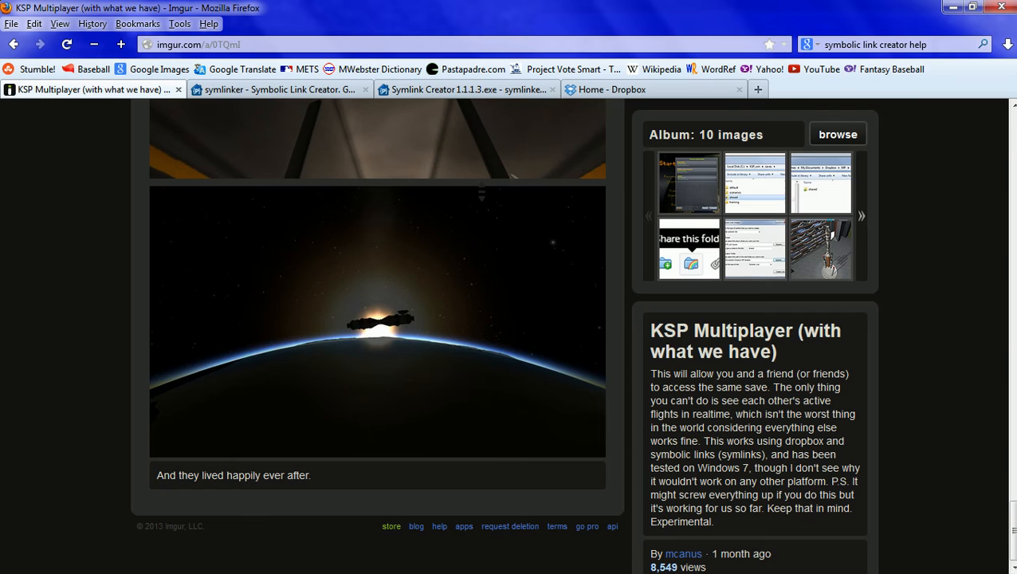
# Scroll to Step 1's Continue Saved Game image and its 'shared' save caption
pyautogui.scroll(-3)
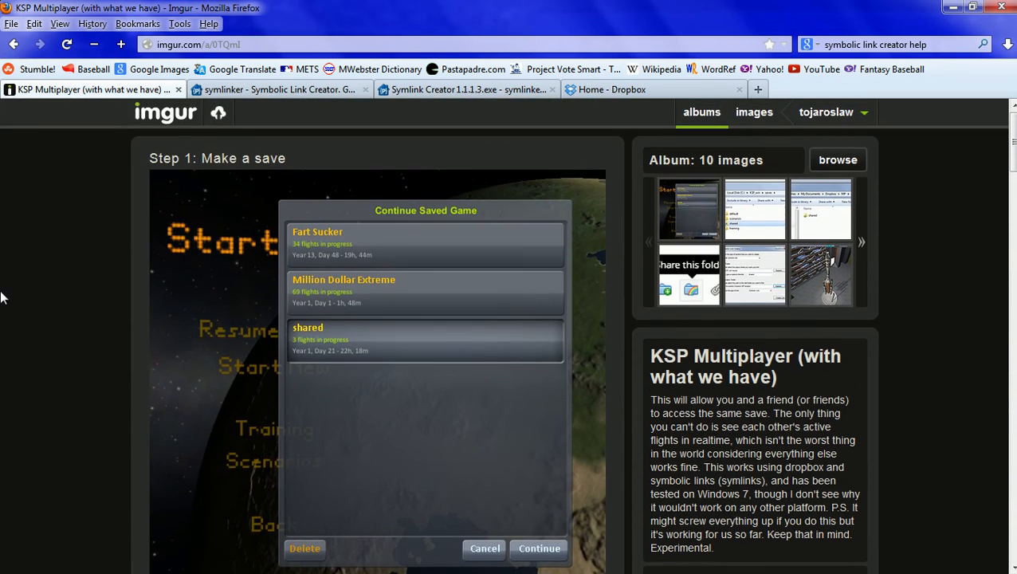
pyautogui.moveTo(642, 287)
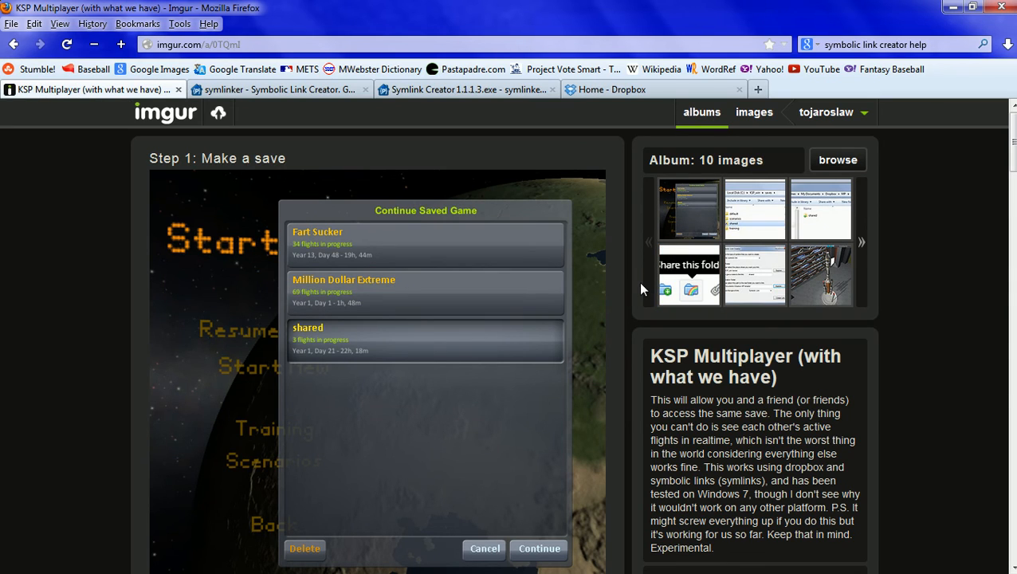
pyautogui.moveTo(568, 395)
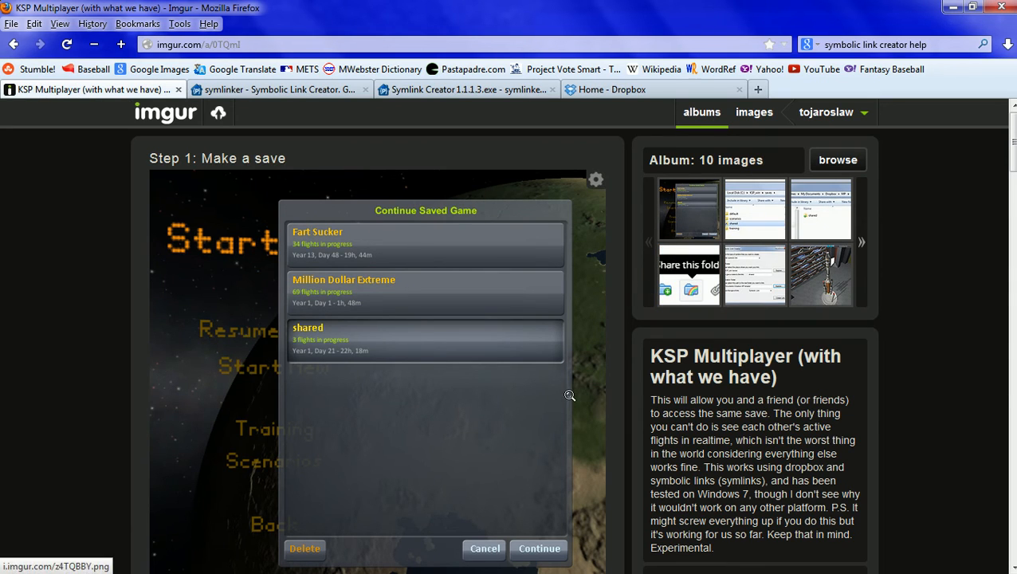
pyautogui.moveTo(542, 266)
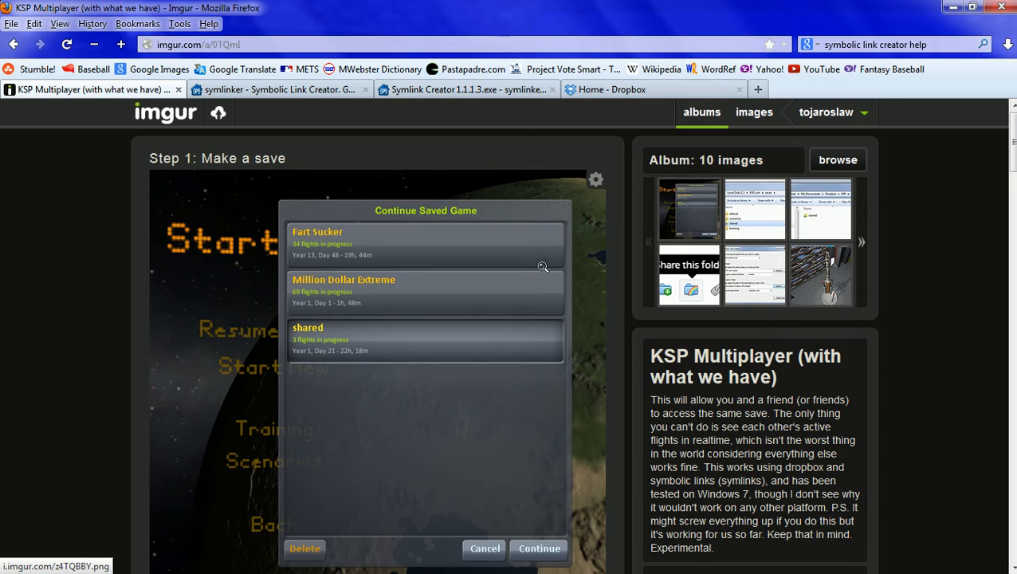
pyautogui.moveTo(430, 378)
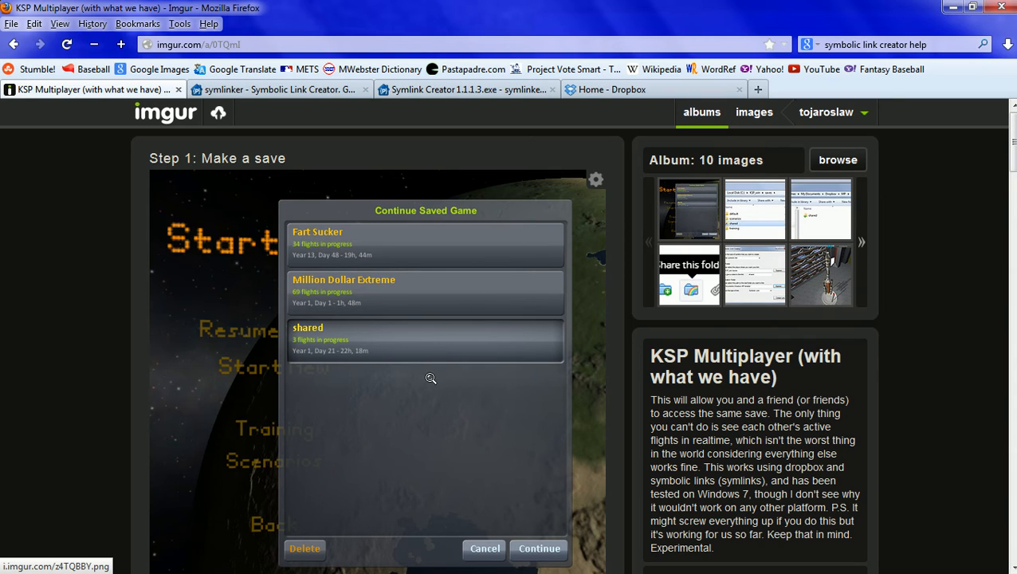
pyautogui.moveTo(450, 378)
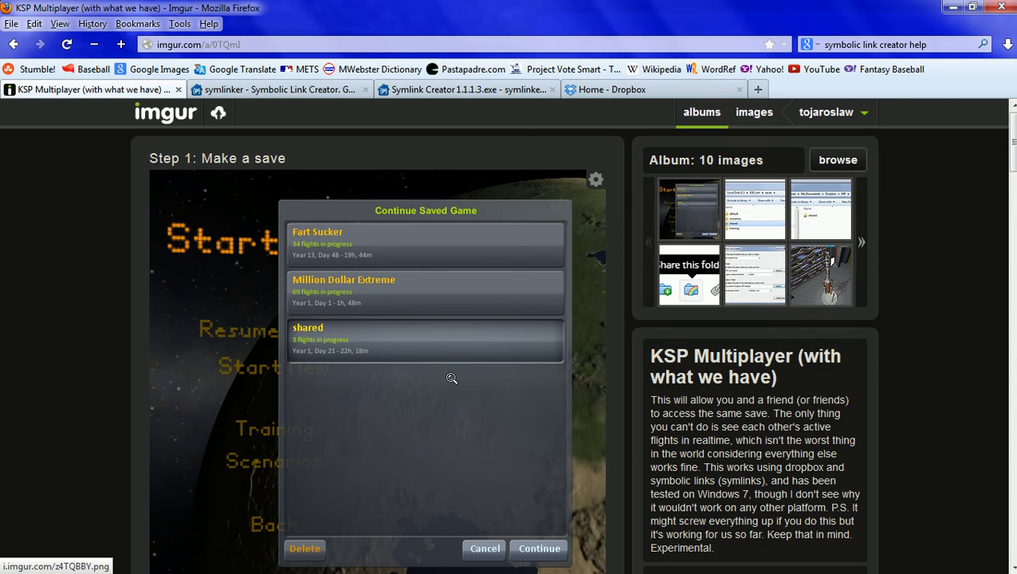
pyautogui.scroll(-3)
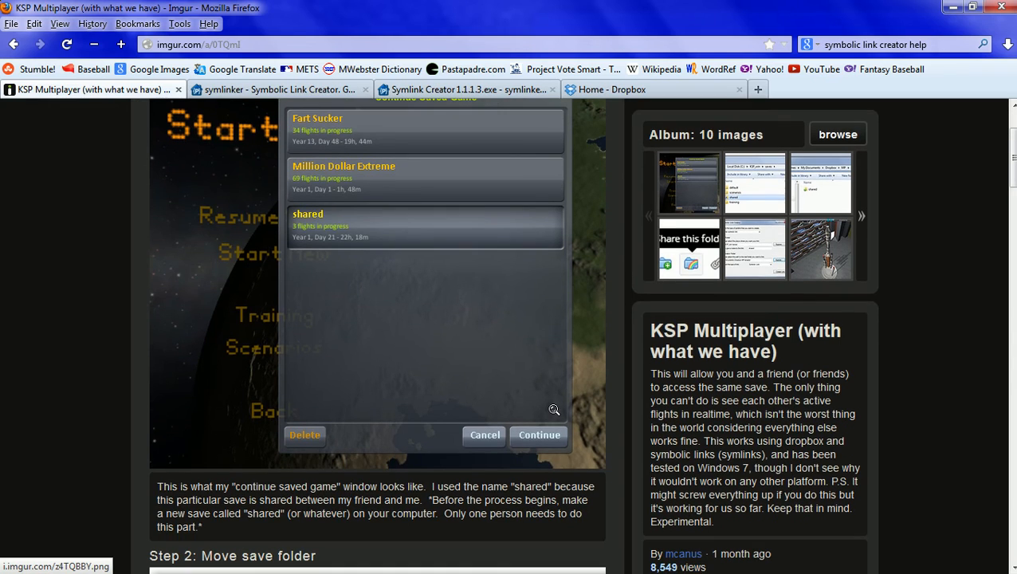
pyautogui.moveTo(615, 194)
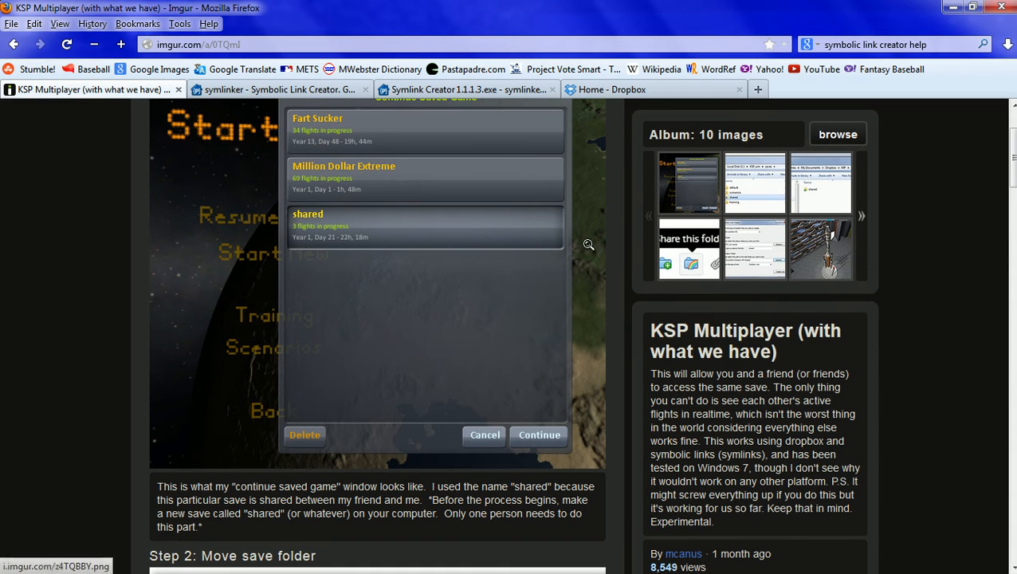
pyautogui.moveTo(553, 303)
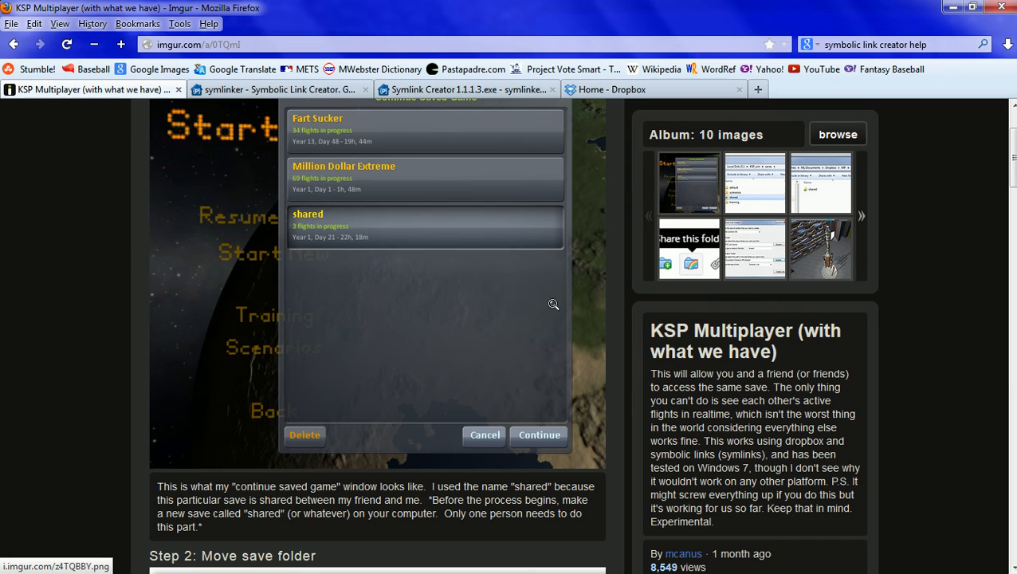
pyautogui.moveTo(502, 335)
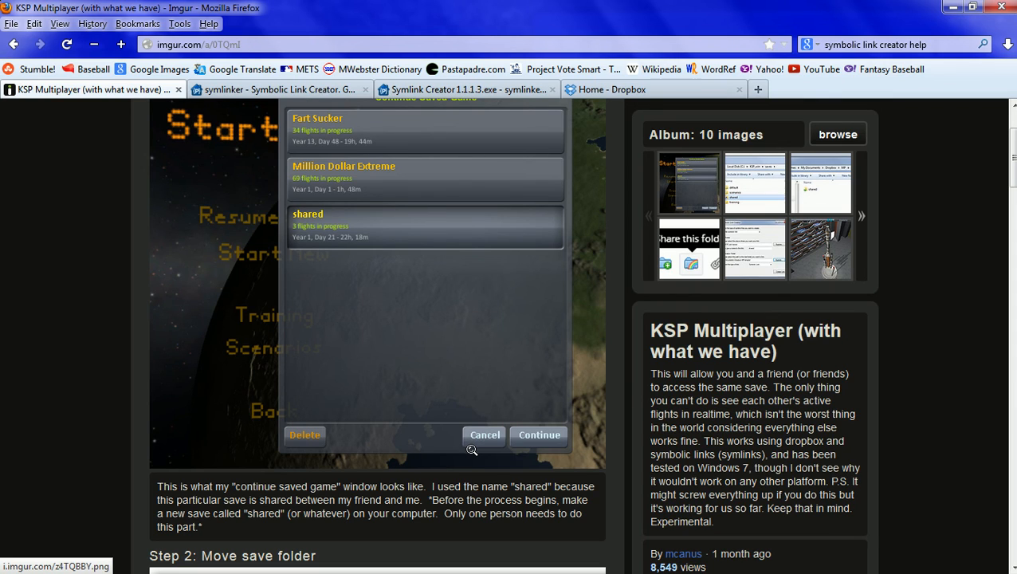
pyautogui.moveTo(491, 301)
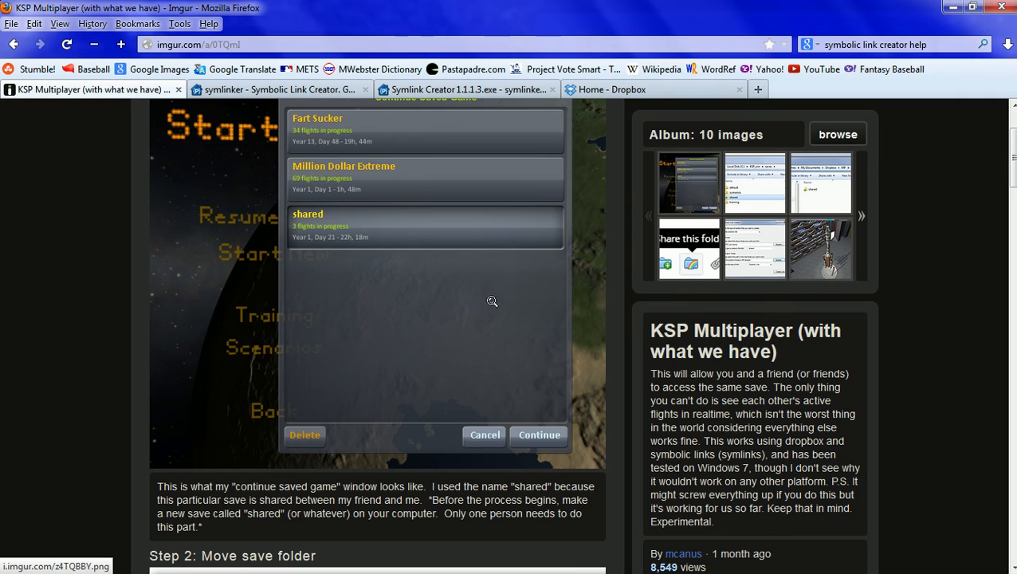
pyautogui.moveTo(317, 539)
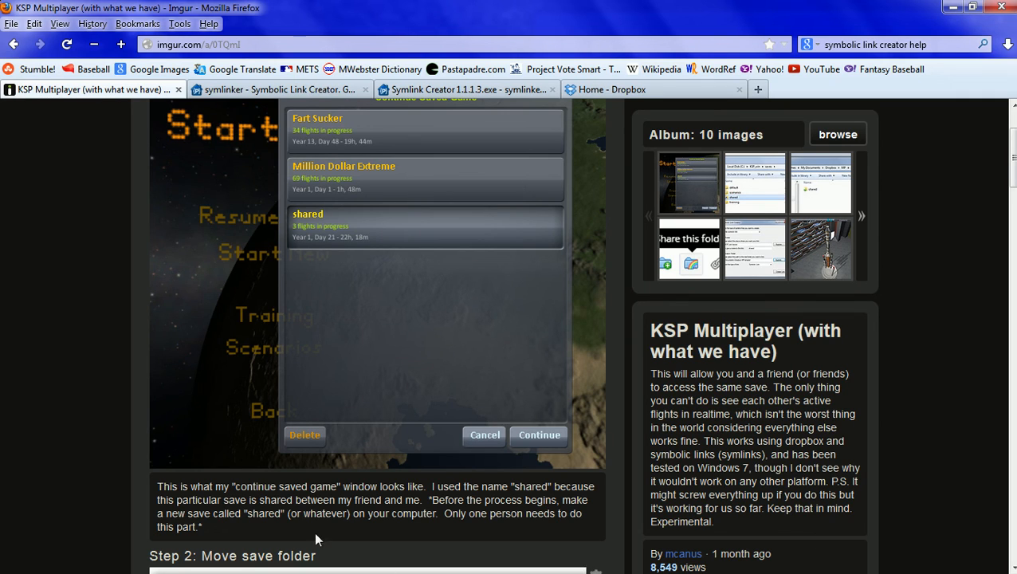